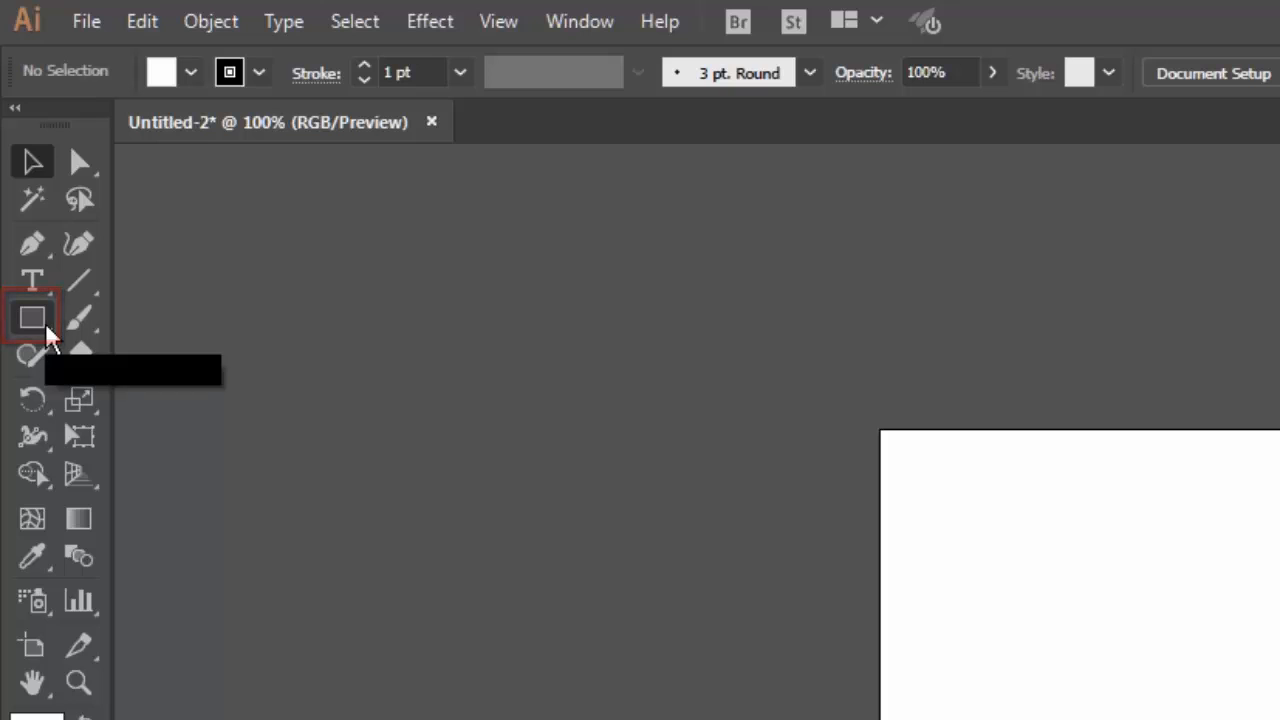
Step: Draw a rectangle at the artboard's upper left and a slightly enlarged square to its right
left_click(32, 316)
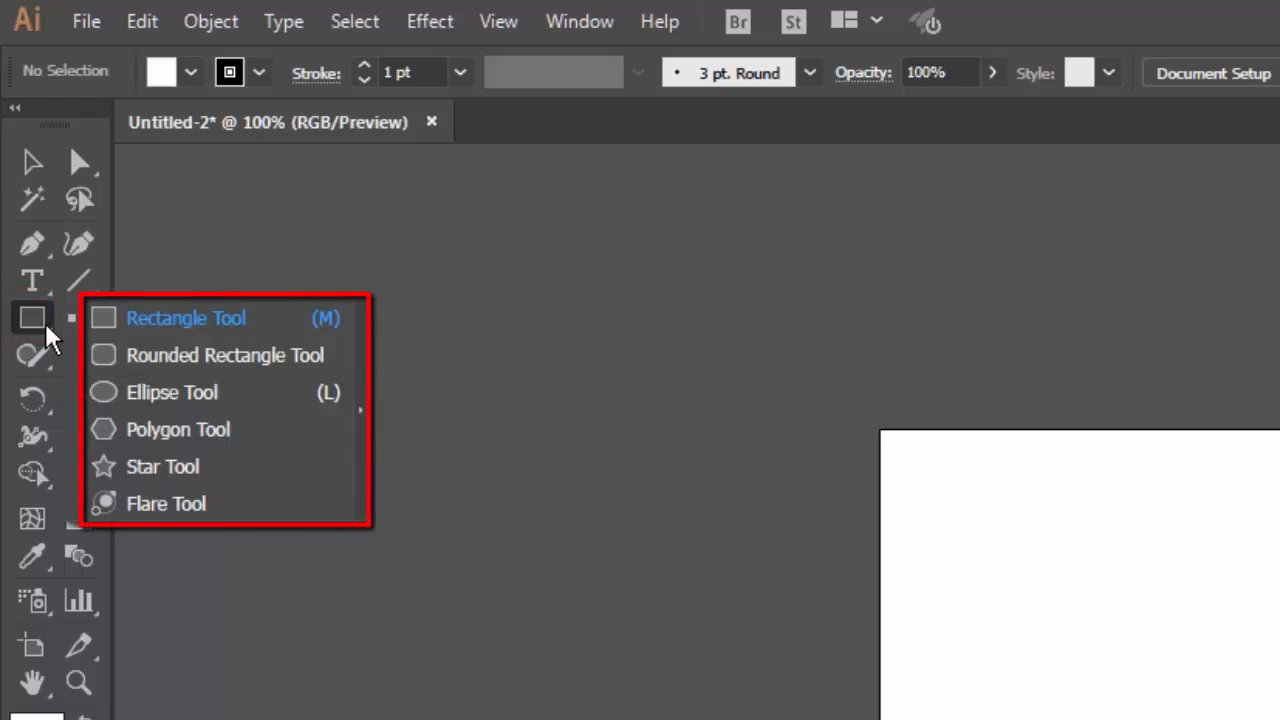
mouse_move(144, 392)
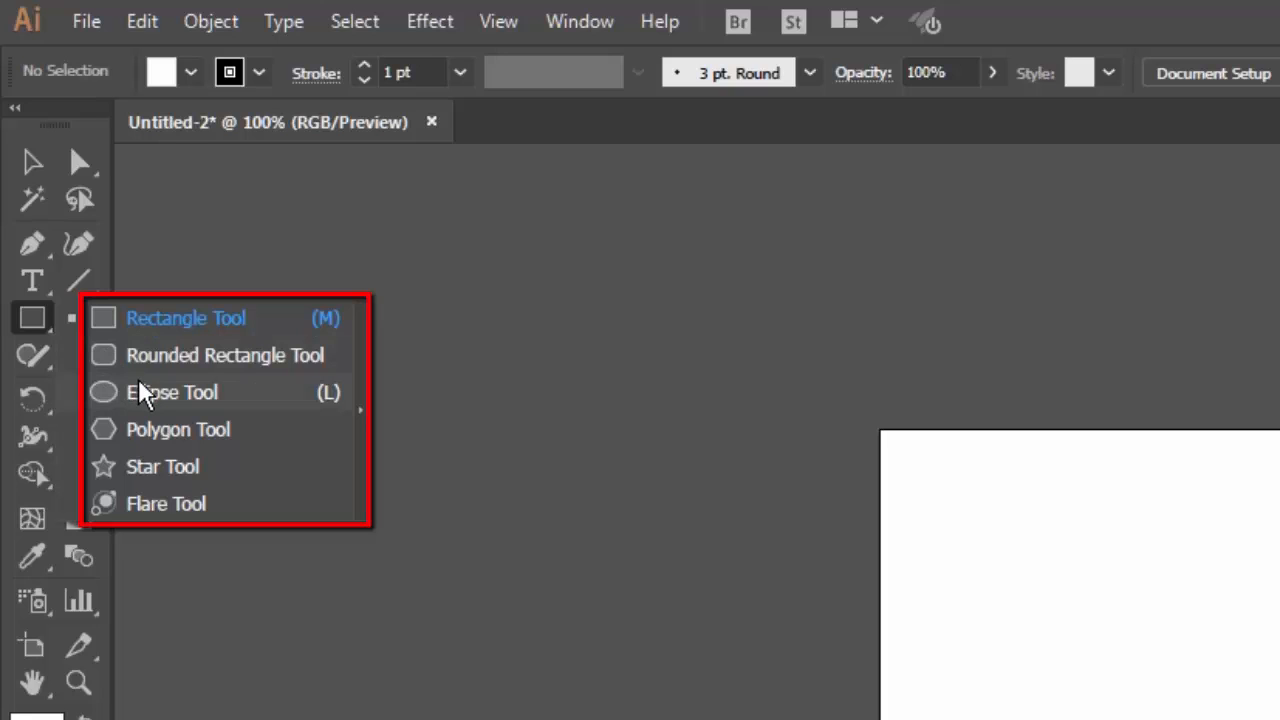
mouse_move(250, 444)
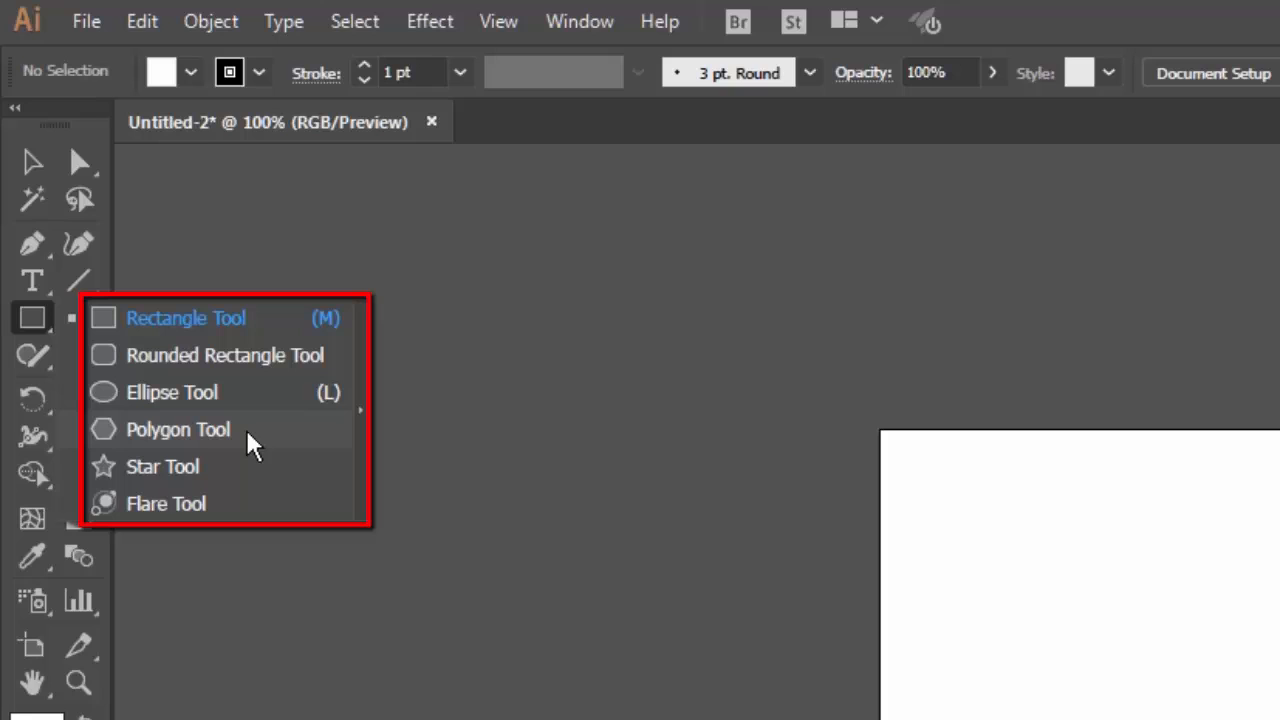
mouse_move(258, 476)
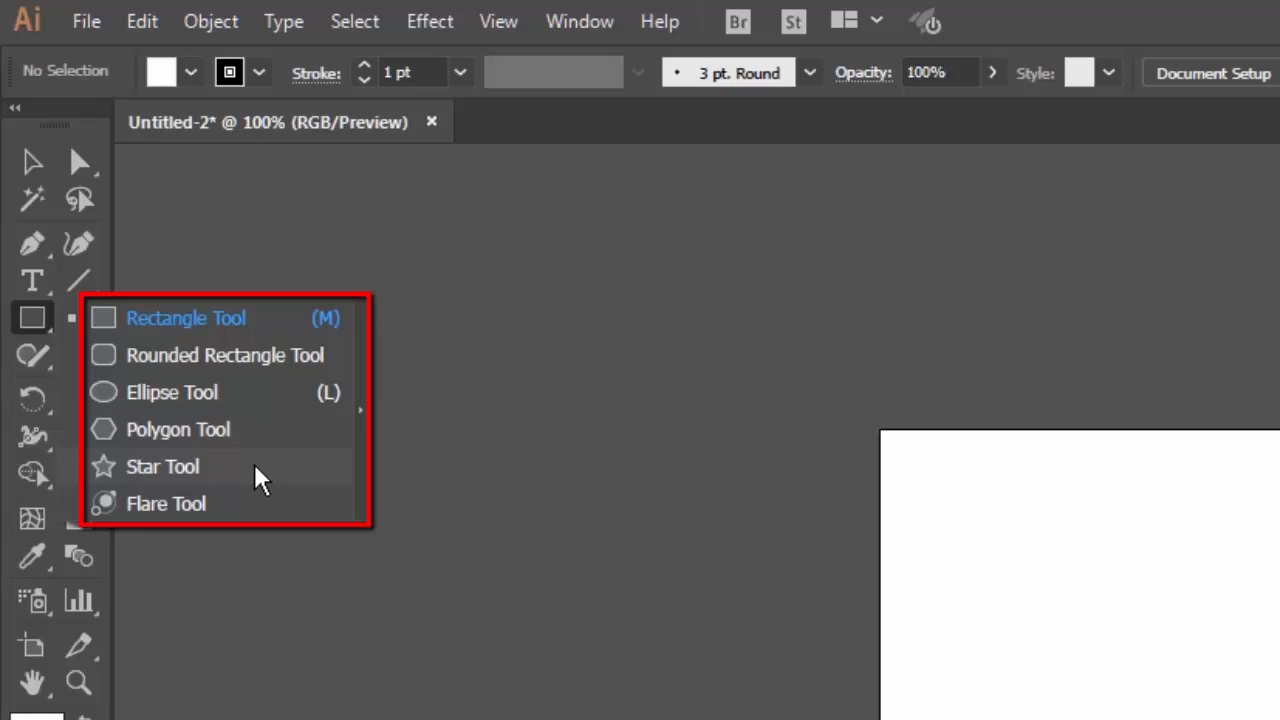
mouse_move(252, 508)
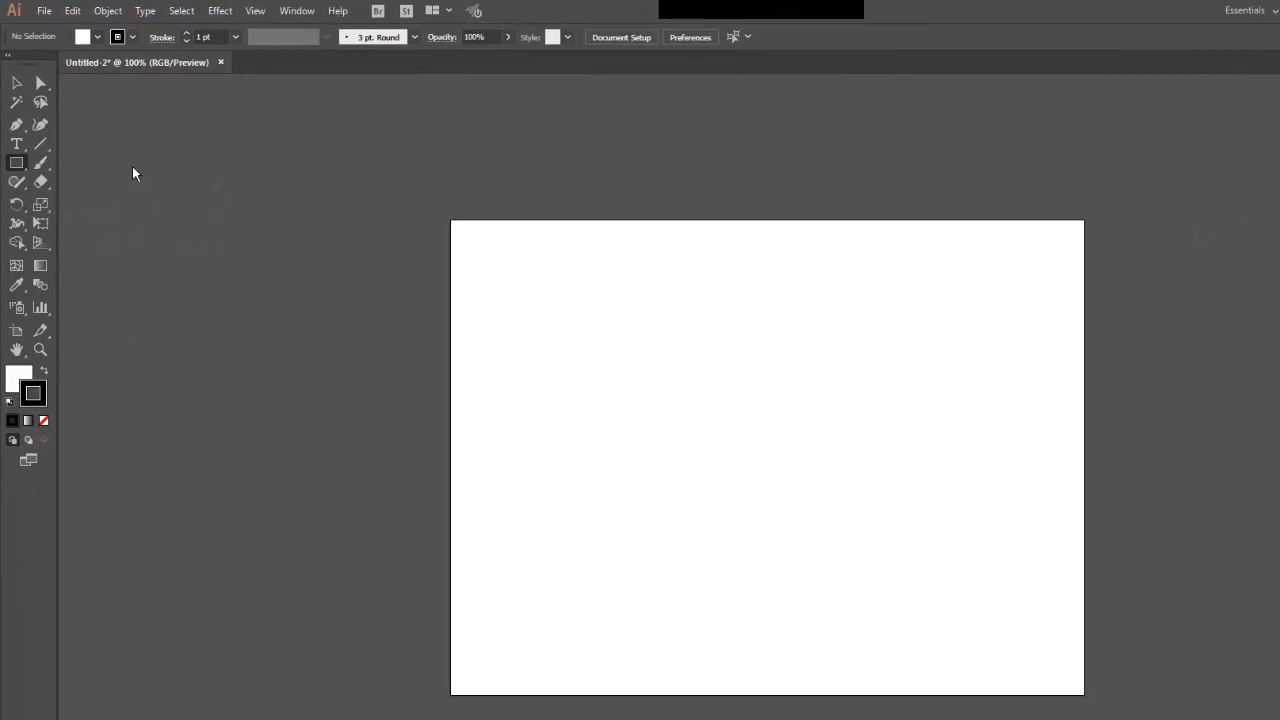
mouse_move(544, 278)
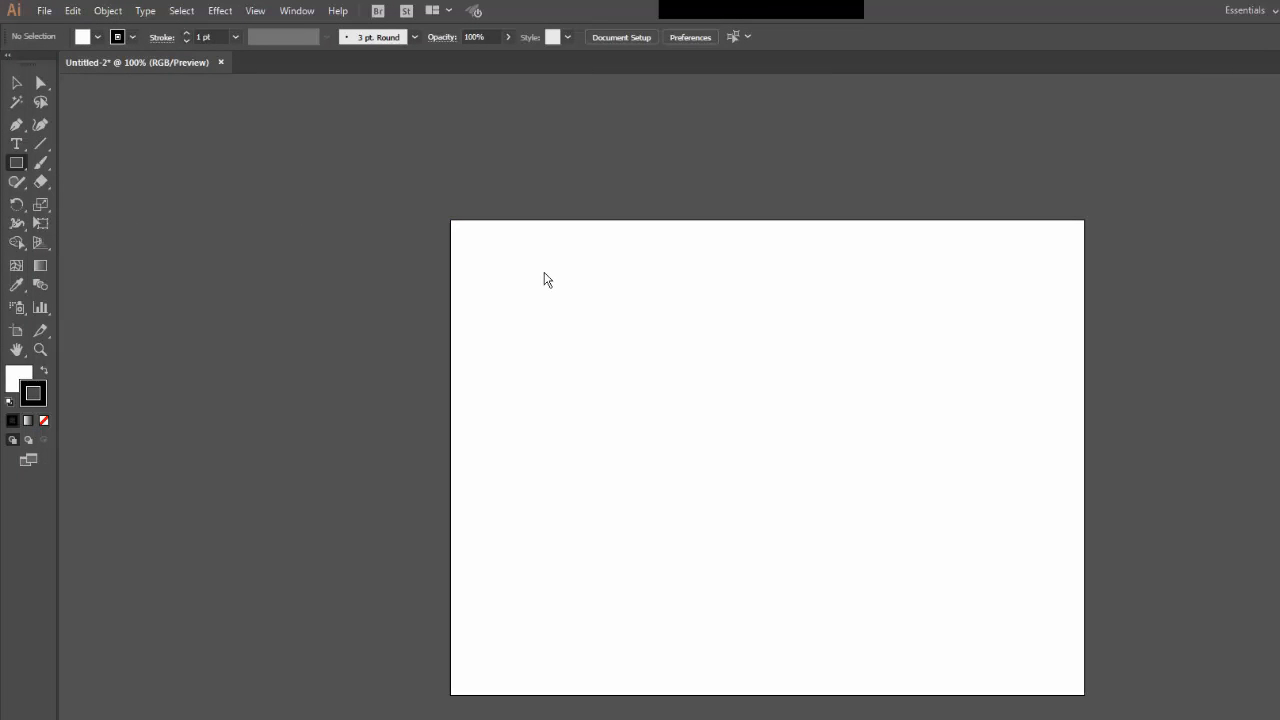
left_click_drag(544, 276, 700, 400)
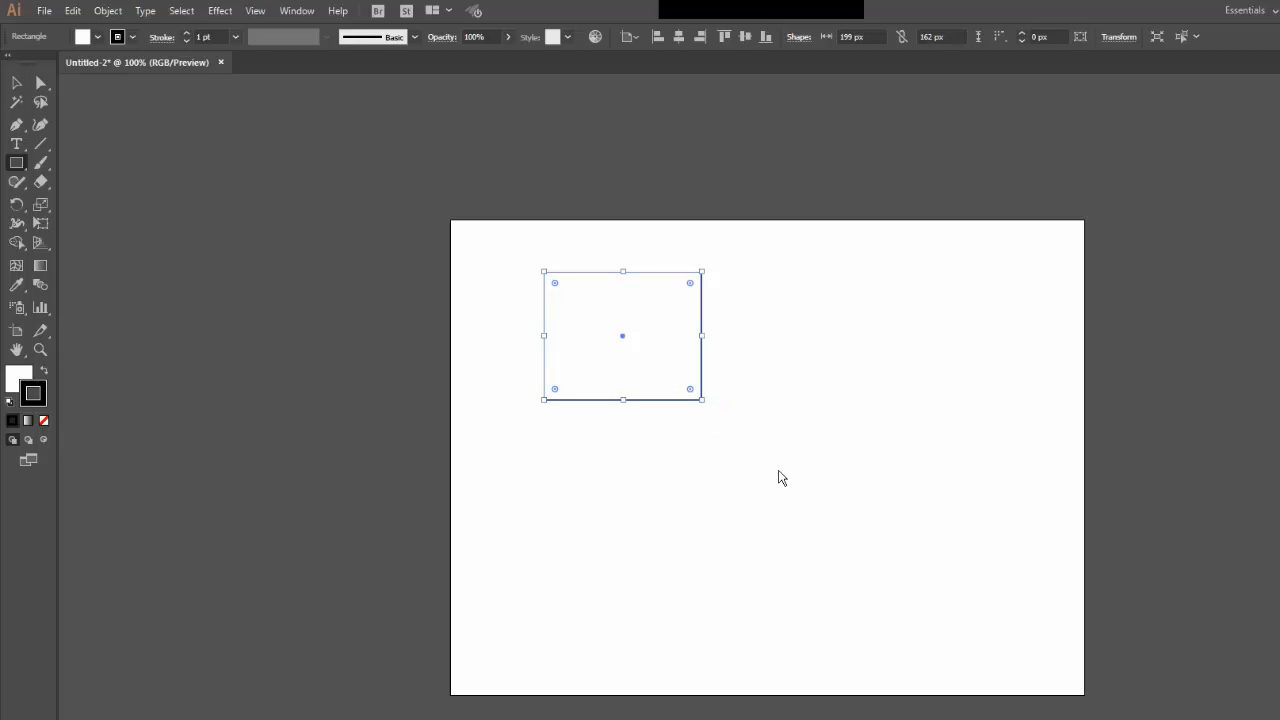
mouse_move(812, 316)
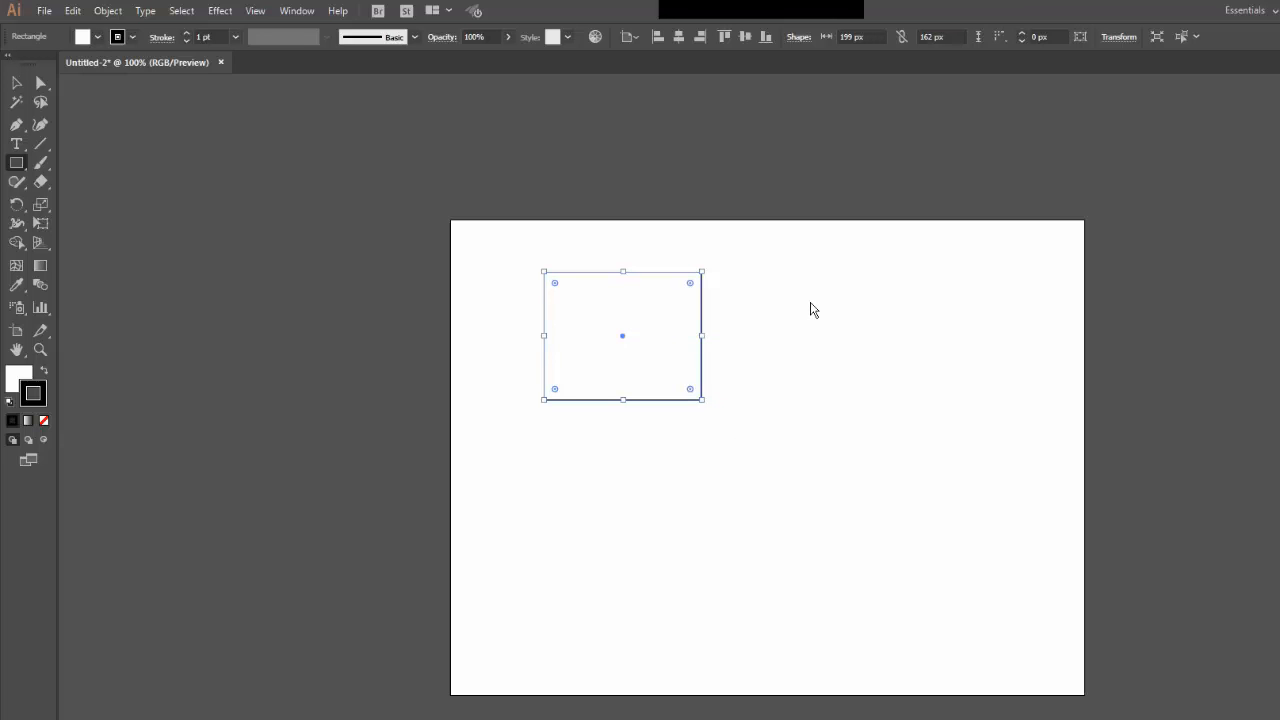
left_click_drag(810, 302, 940, 432)
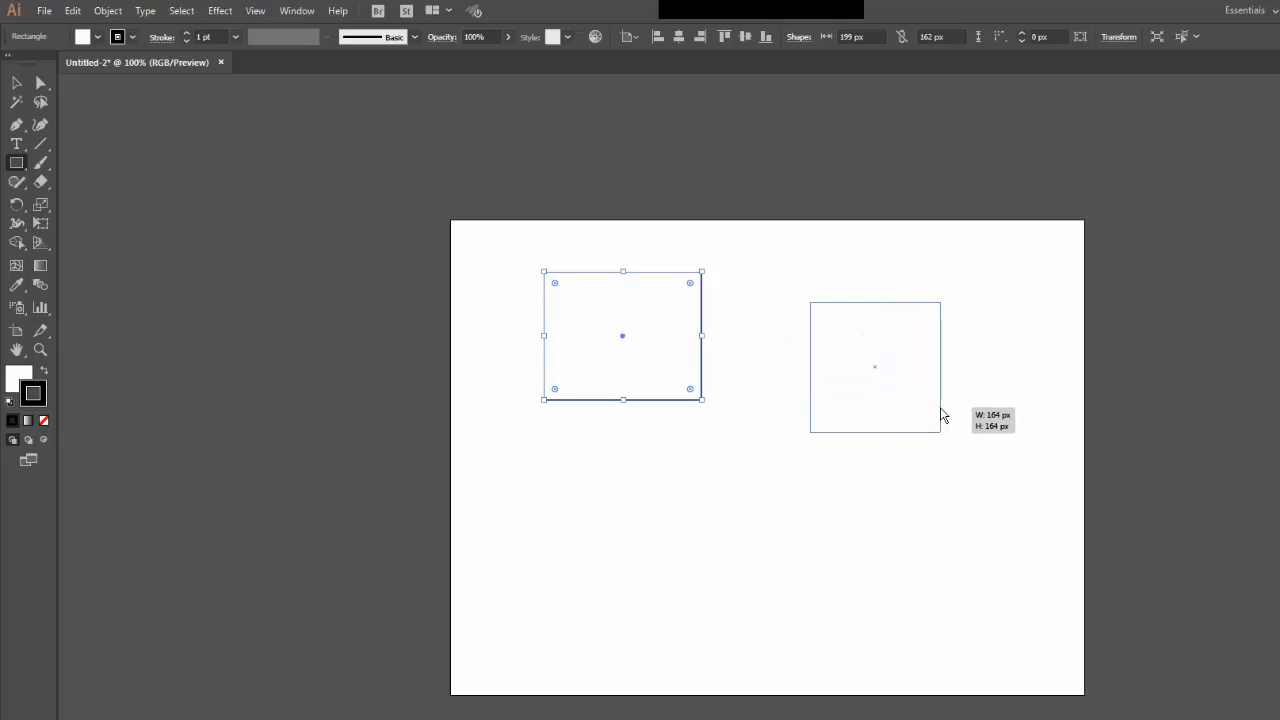
left_click_drag(940, 414, 950, 420)
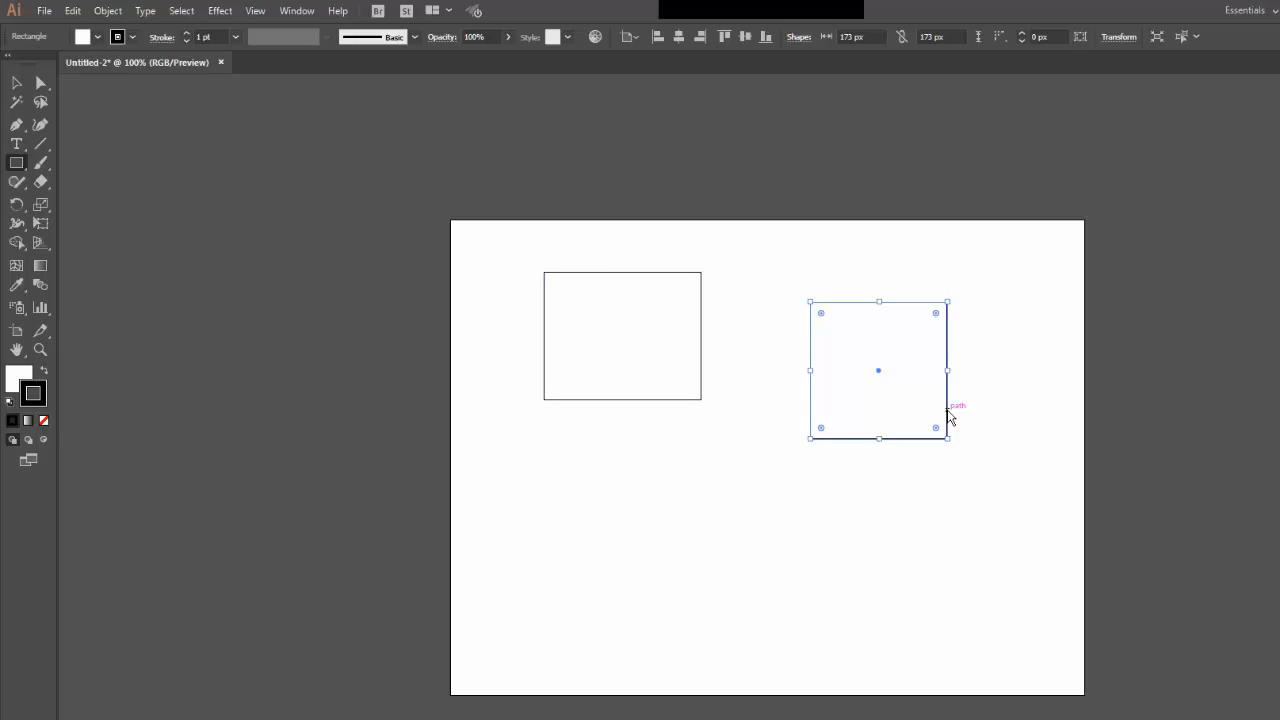
mouse_move(604, 336)
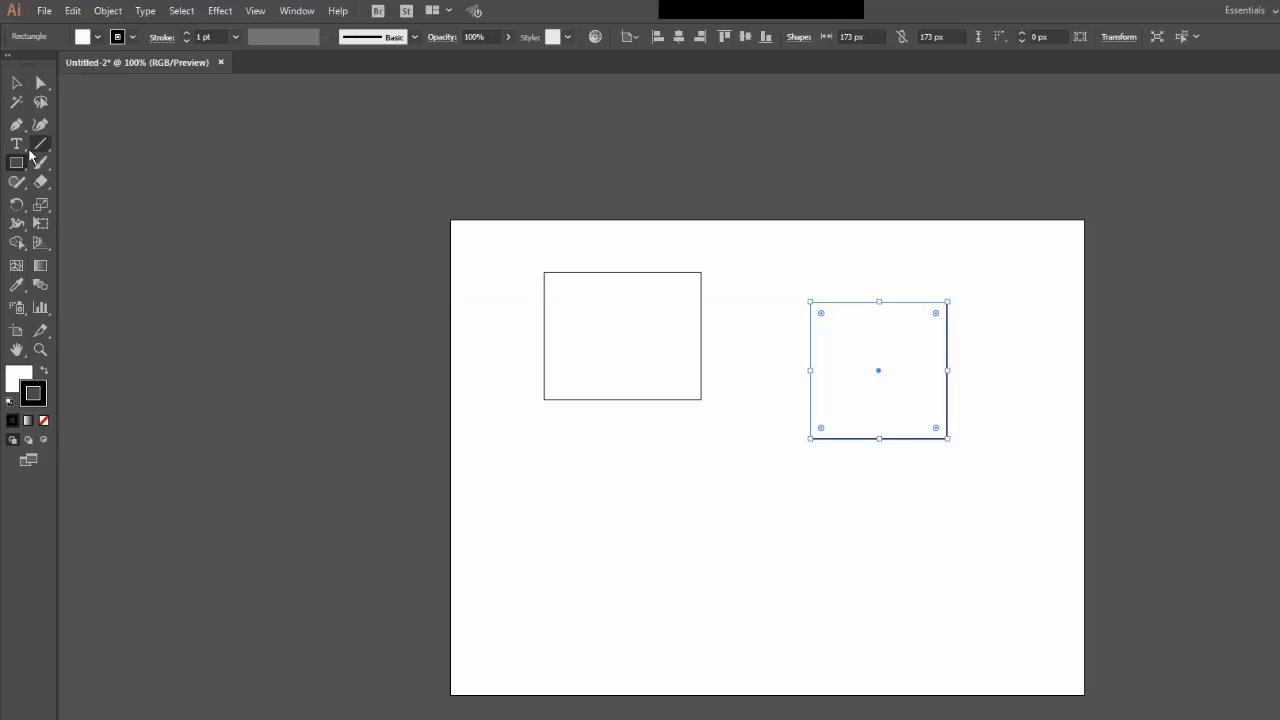
Step: Switch from the Ellipse tool to the Polygon tool after placing the ellipse and circle
left_click(16, 162)
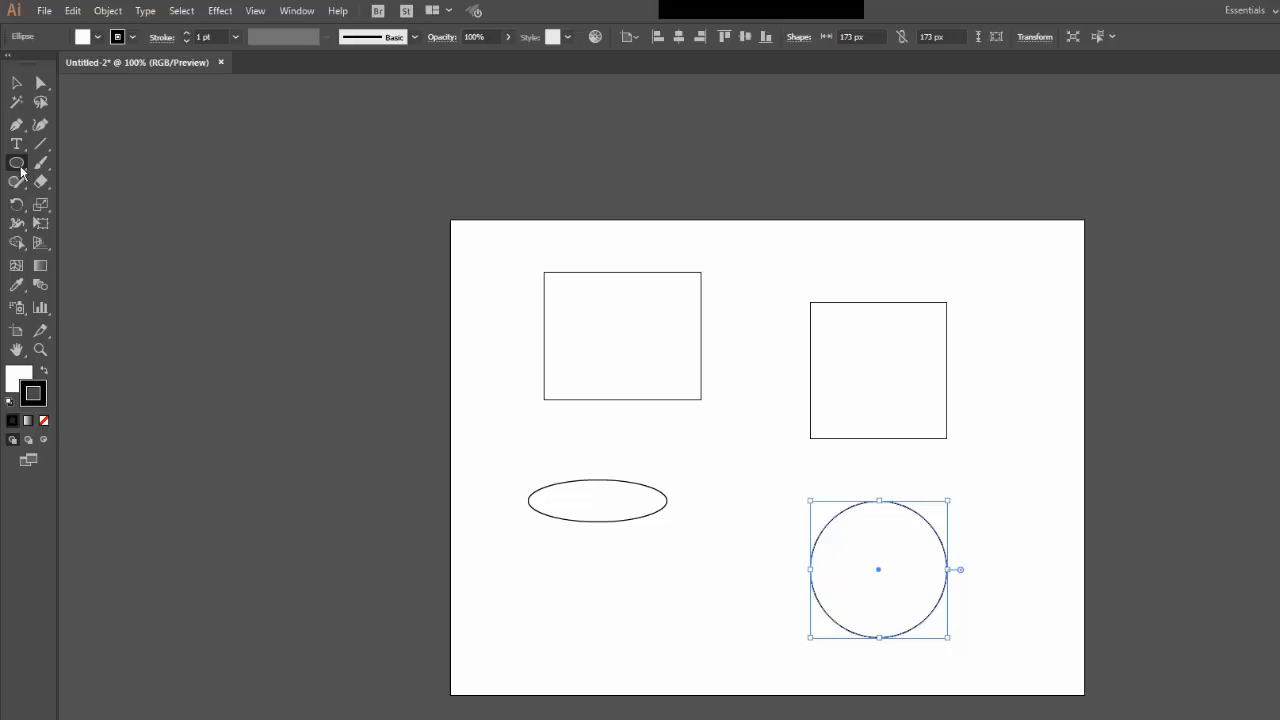
left_click(16, 164)
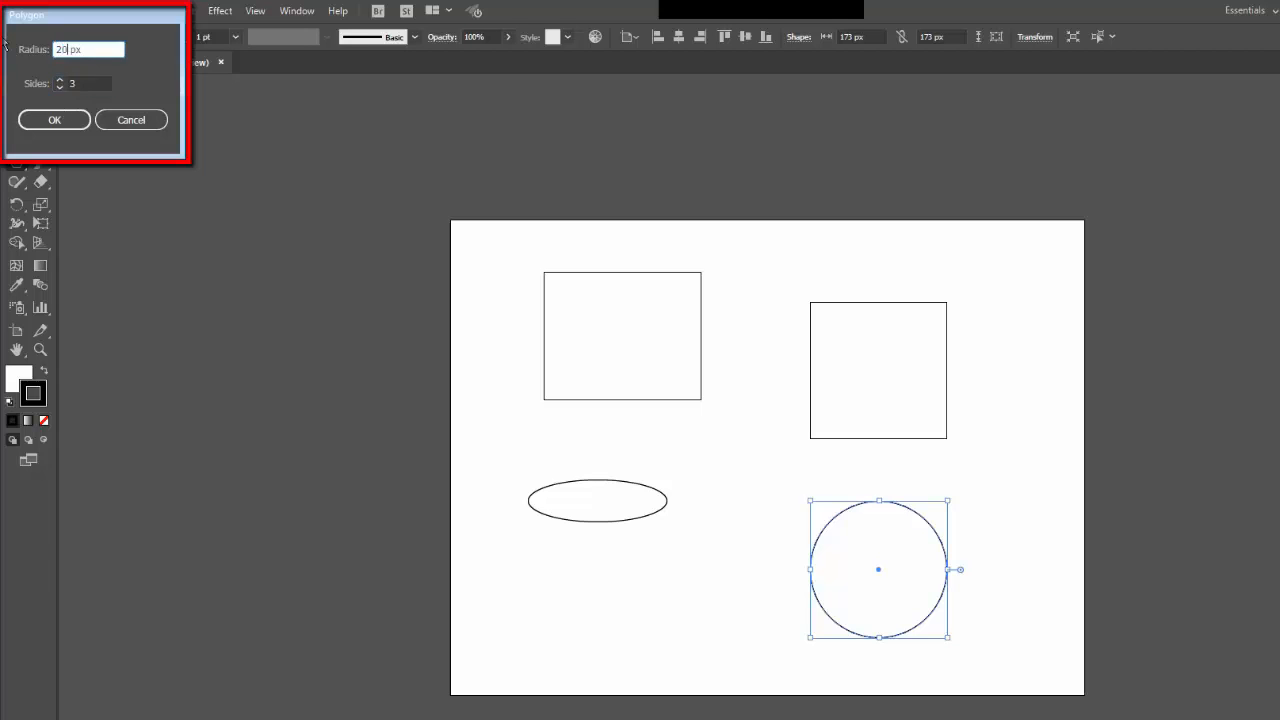
Step: Confirm a three-sided polygon and draw a hexagon above the triangle
left_click(52, 120)
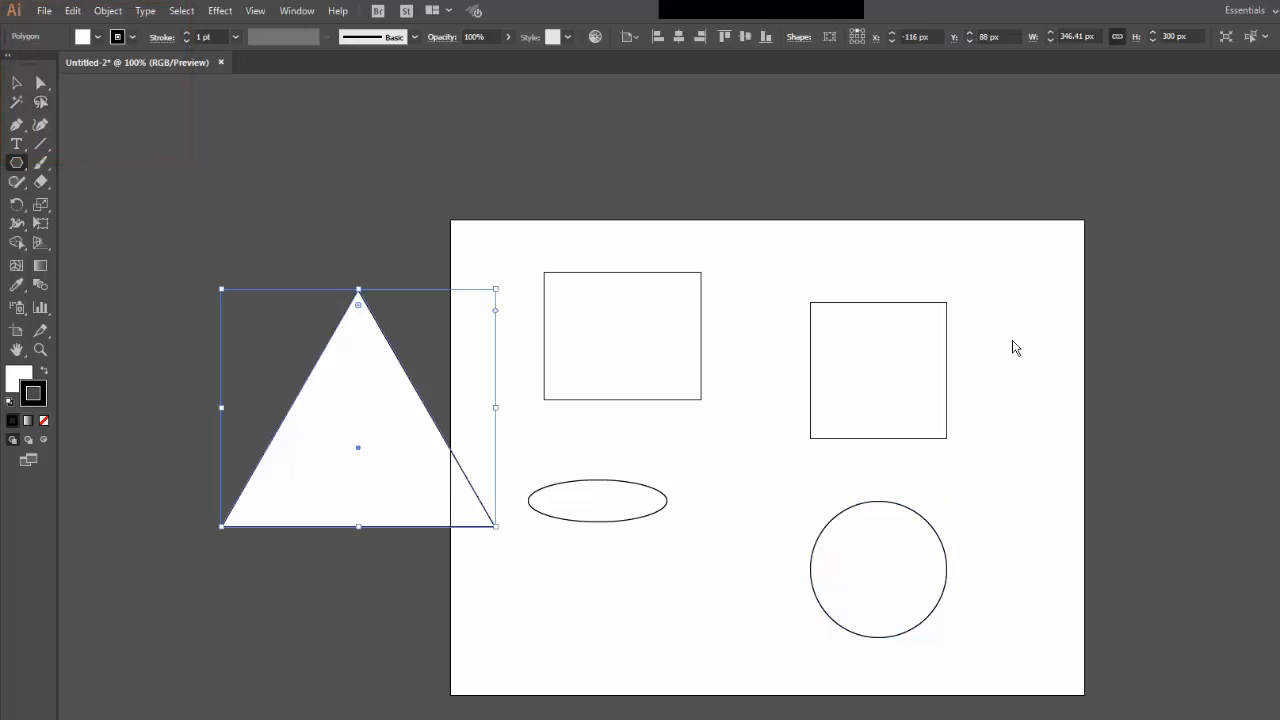
left_click_drag(1016, 350, 1096, 390)
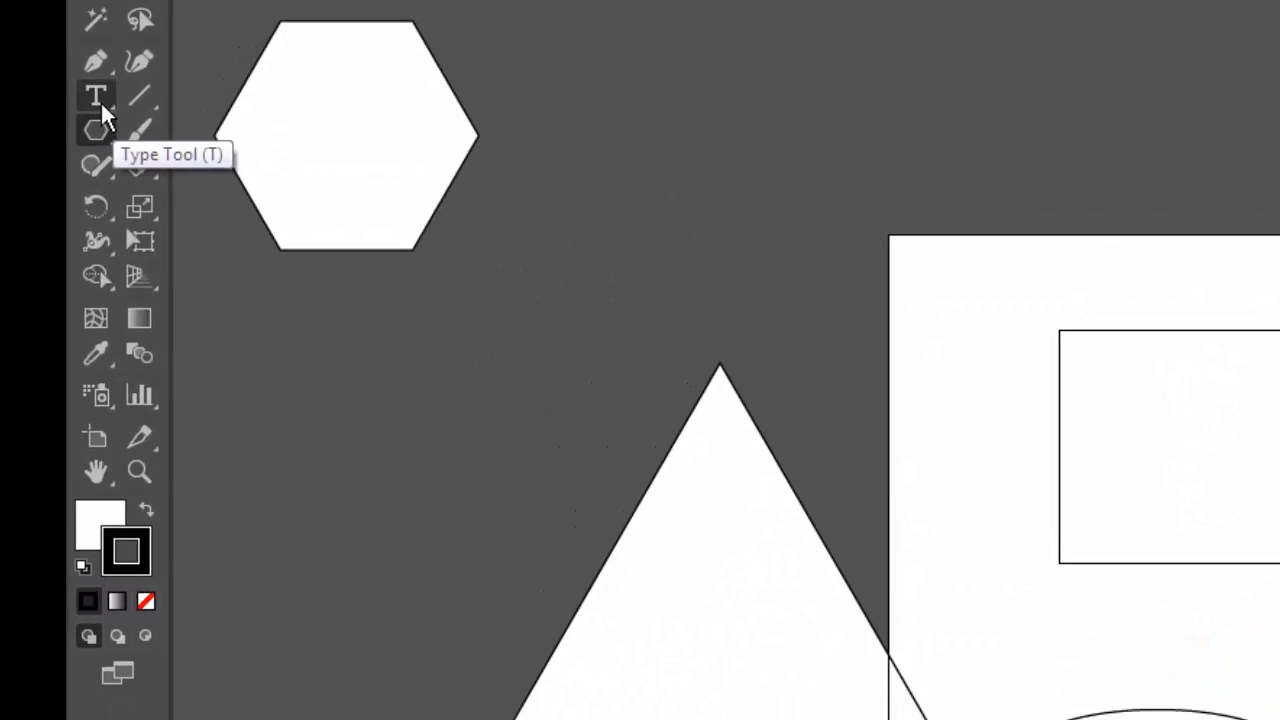
Step: Replace the Lorem ipsum placeholder with the heading 'Anything I want' and finish editing
left_click(96, 96)
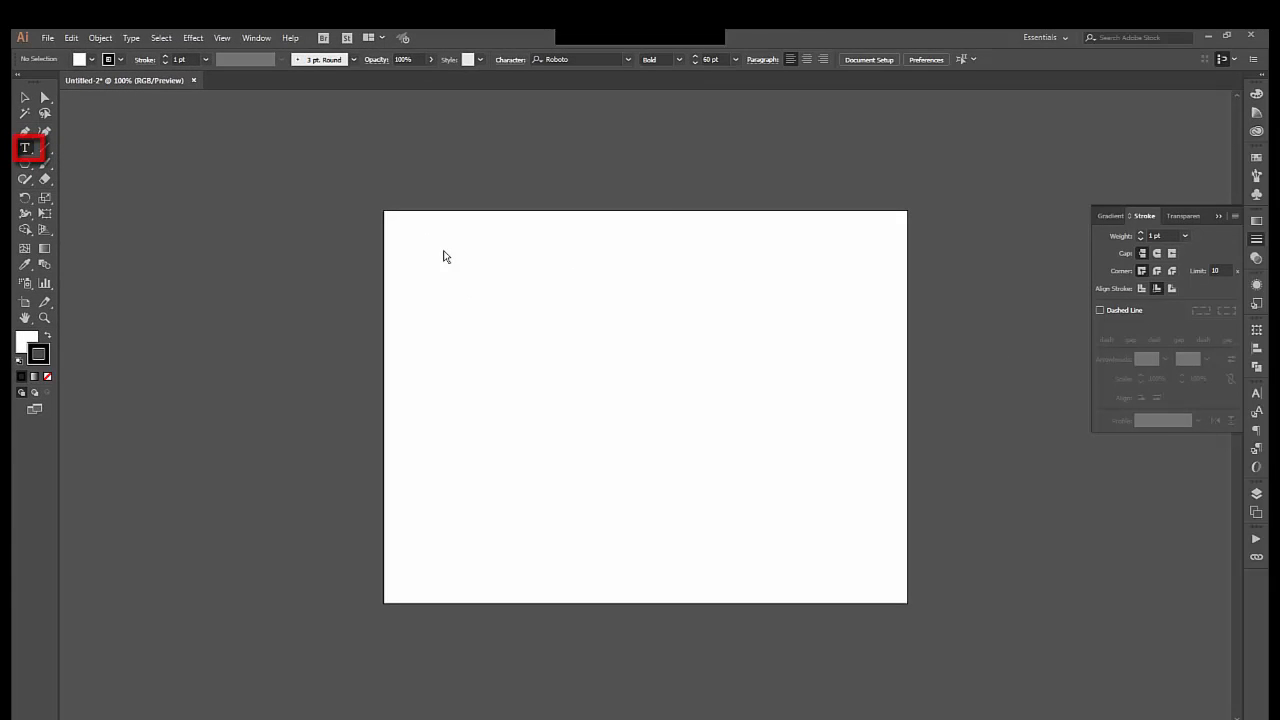
type("Lorem ipsum")
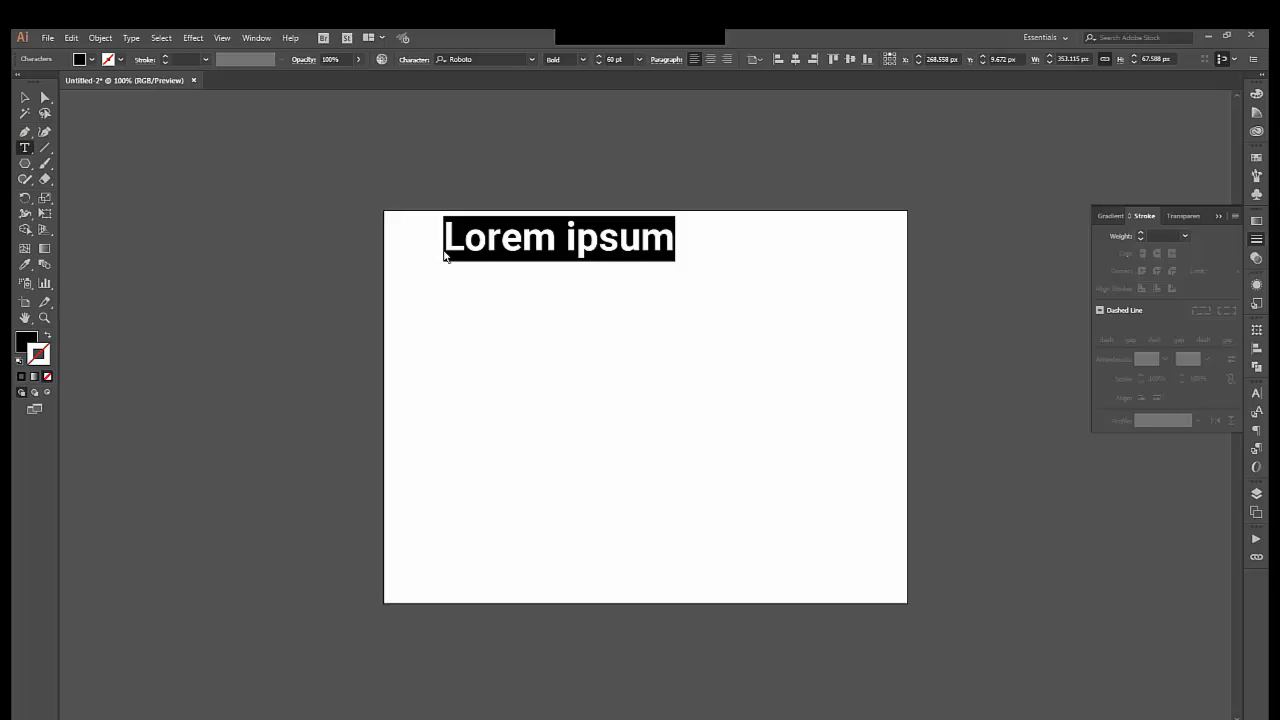
type("Anything I")
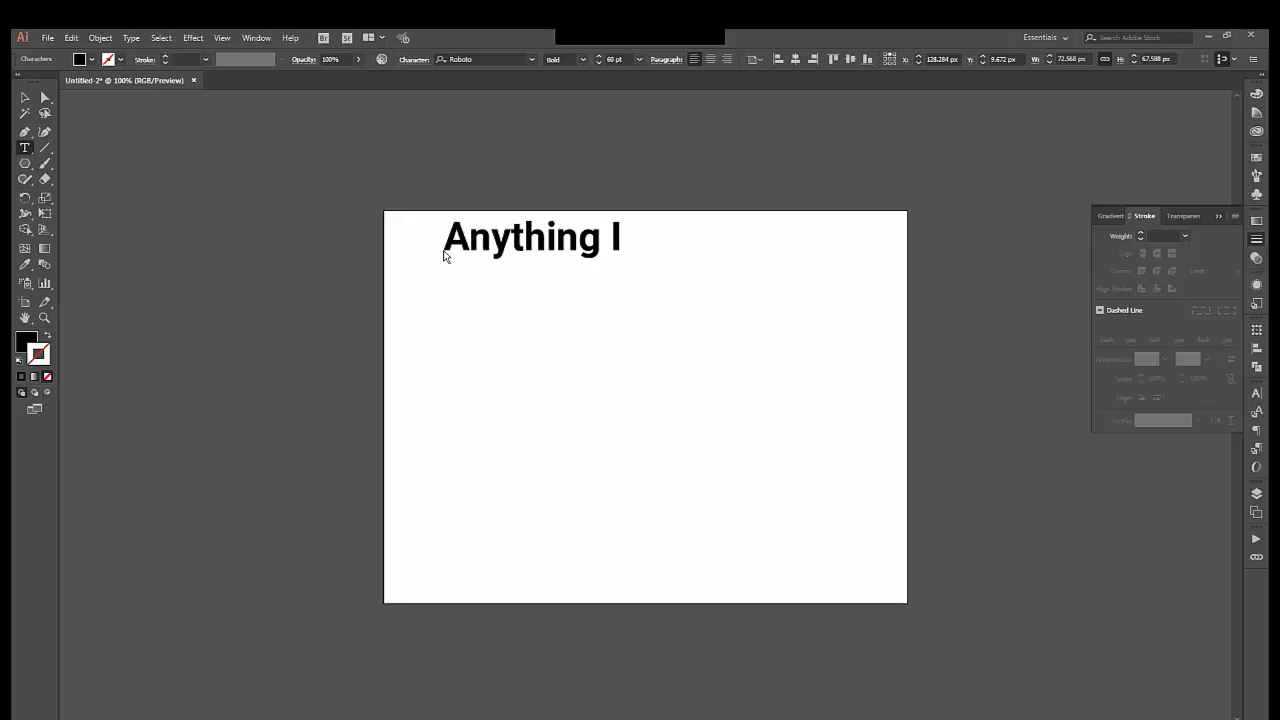
type("want")
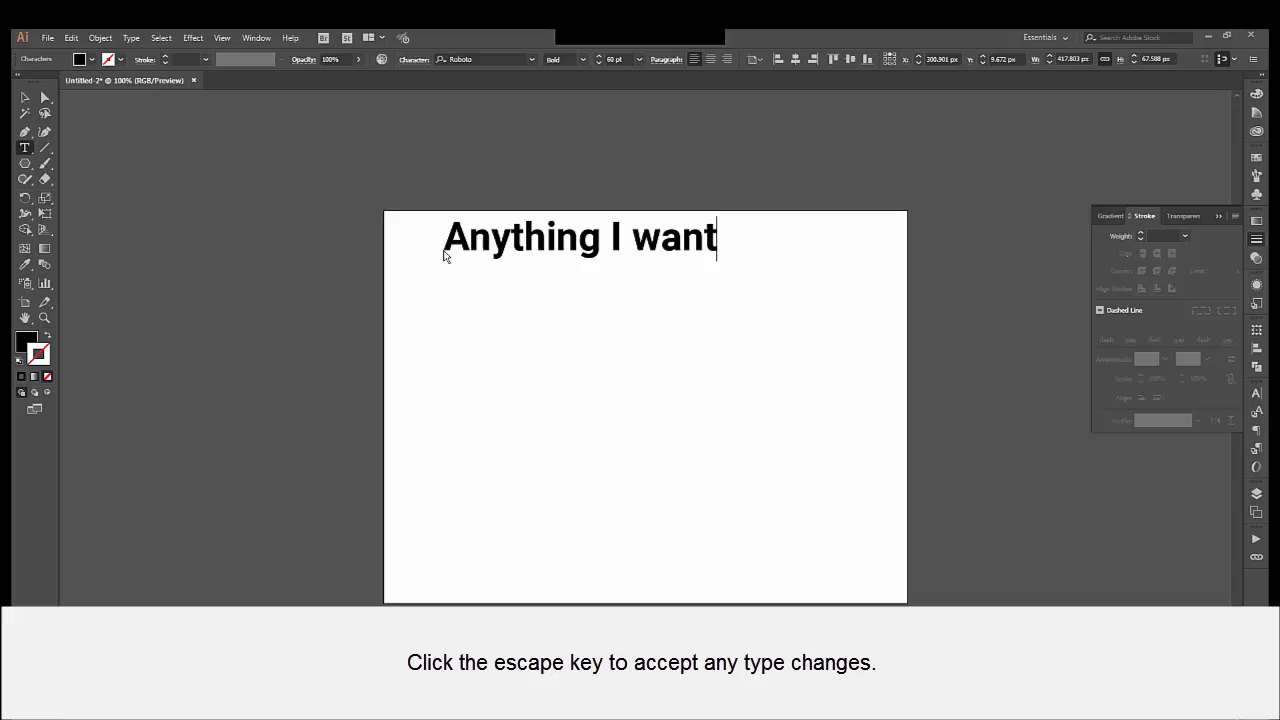
key("escape")
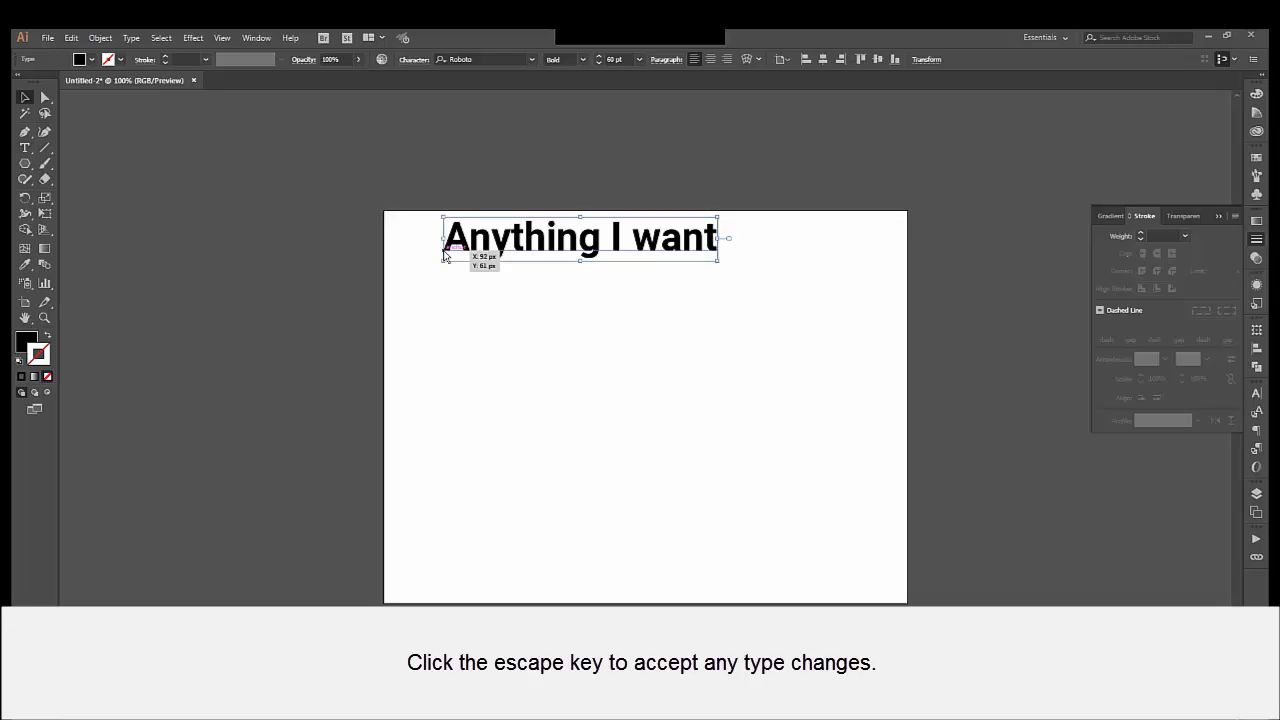
key("escape")
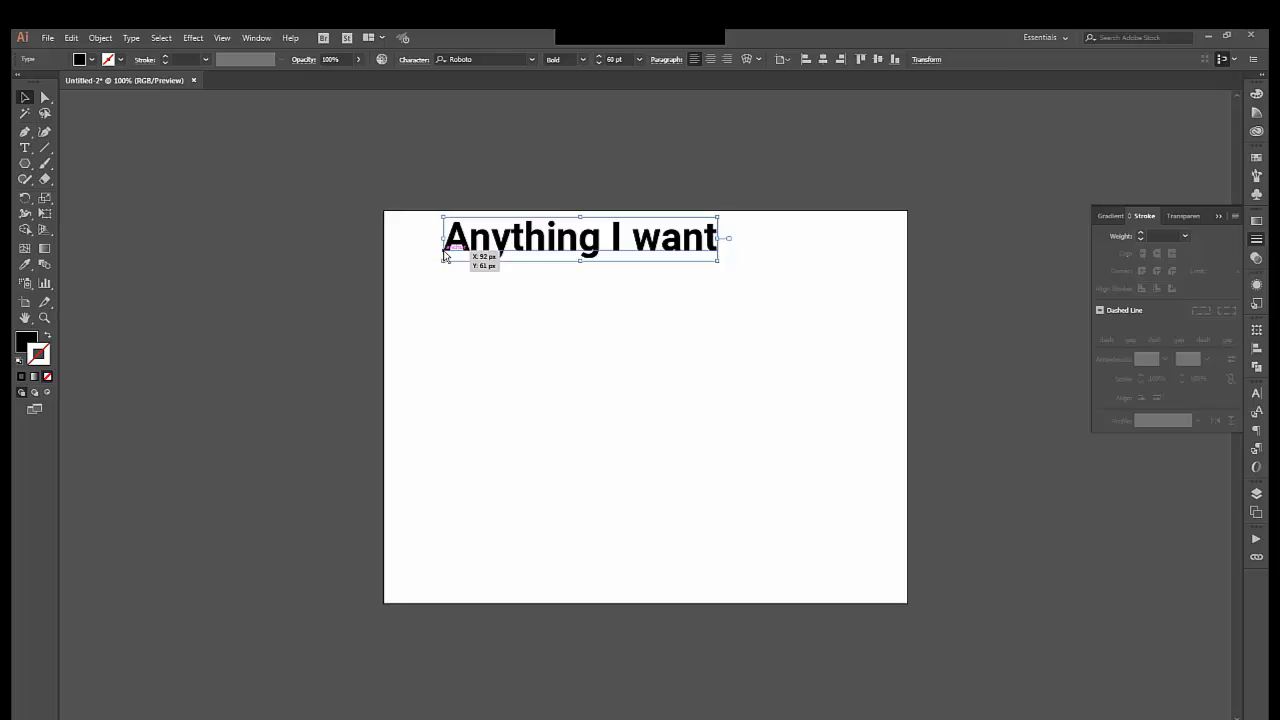
mouse_move(548, 124)
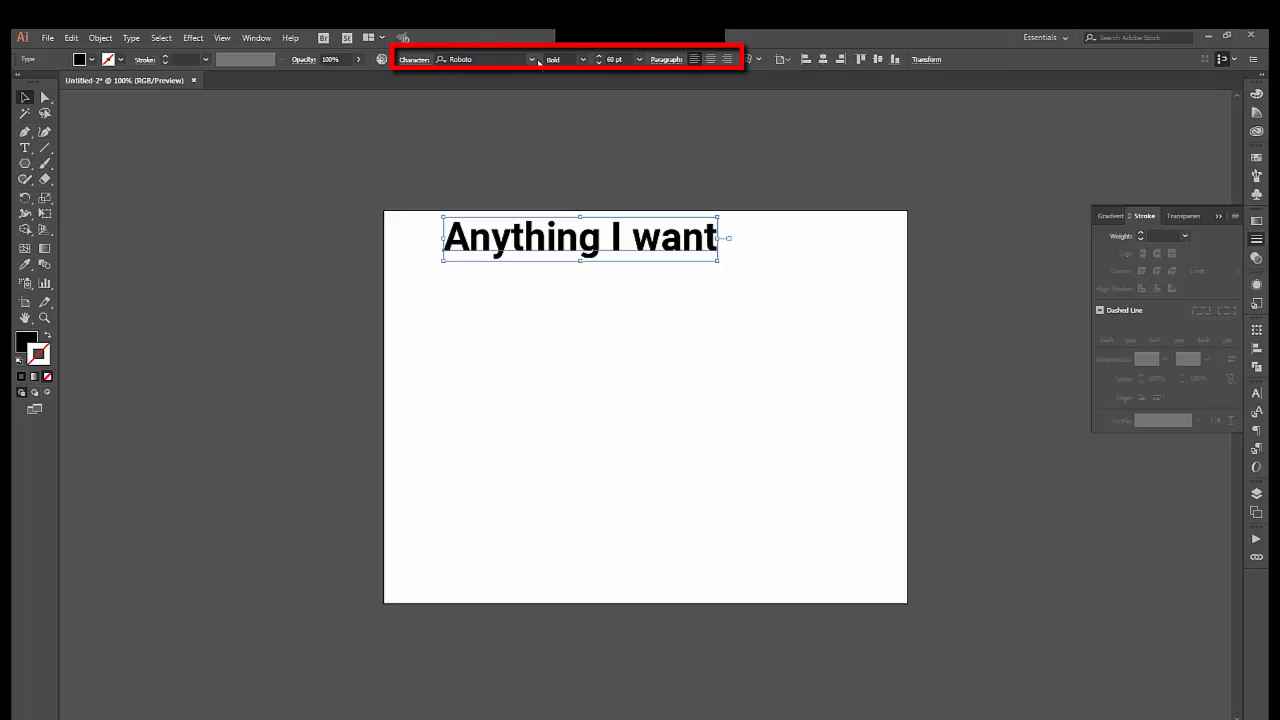
Step: Set the heading to Replica Pro, Regular weight, and choose its font size
left_click(484, 60)
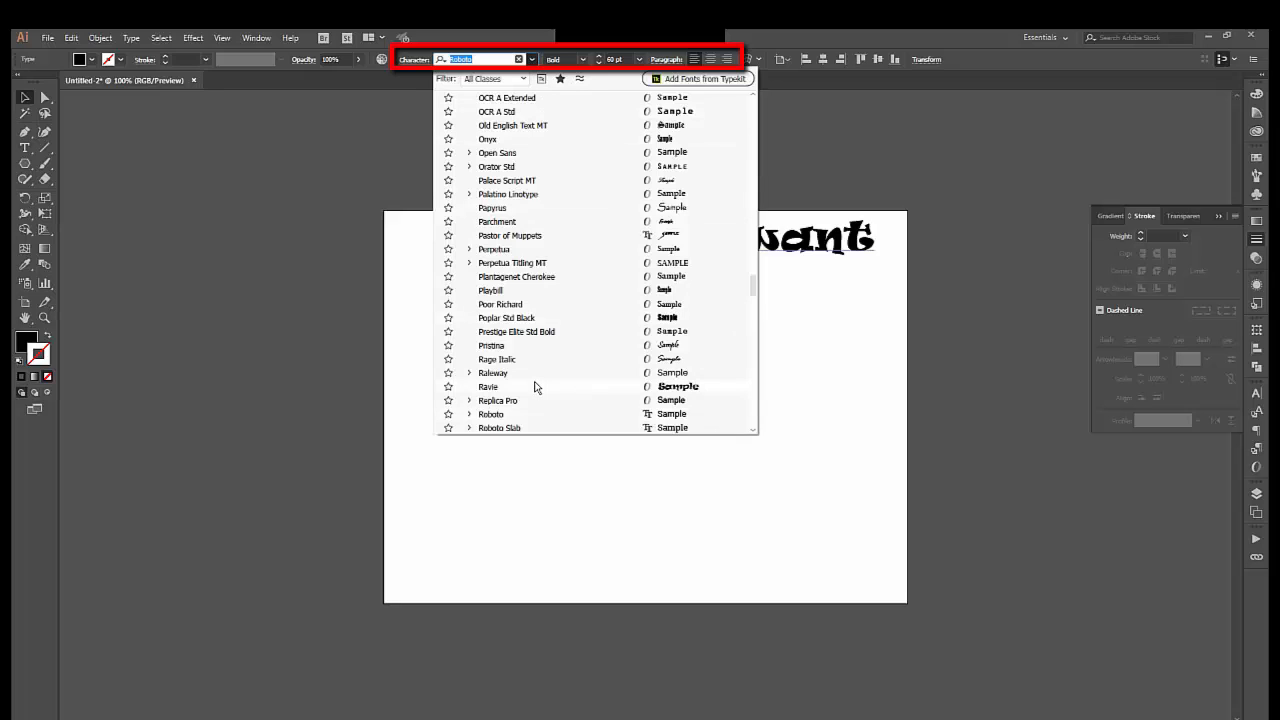
left_click(496, 400)
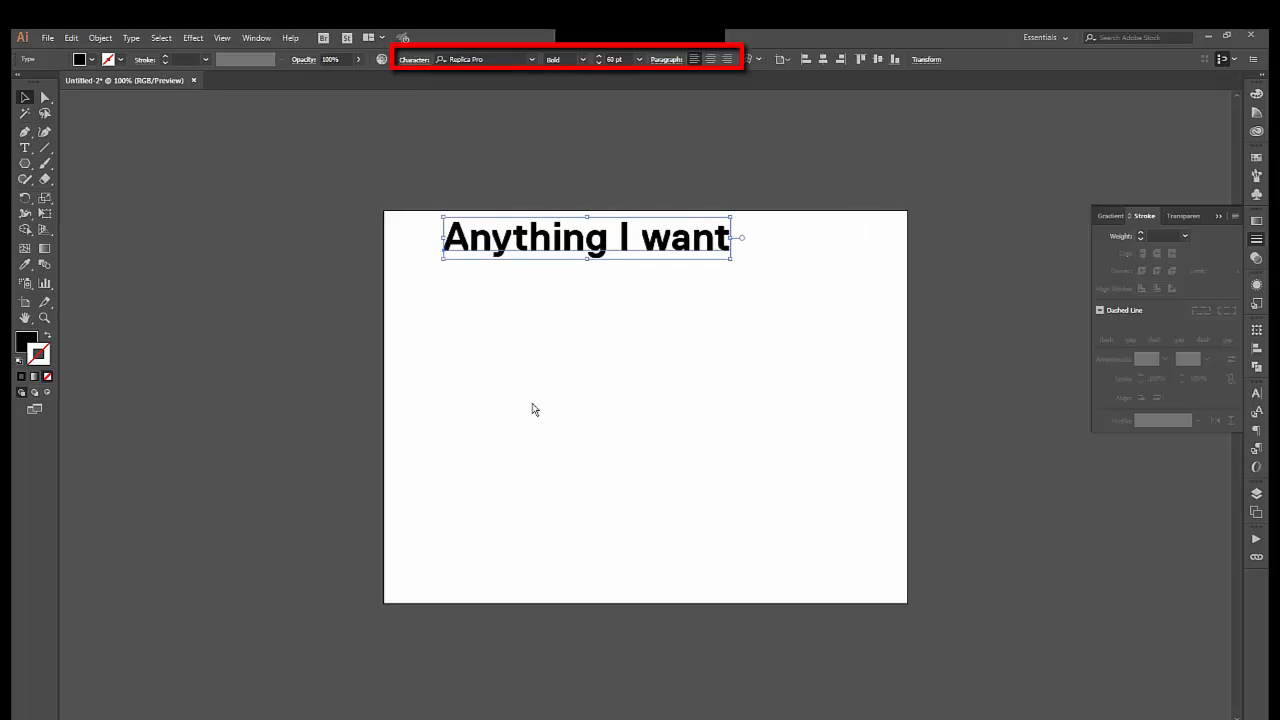
left_click(582, 60)
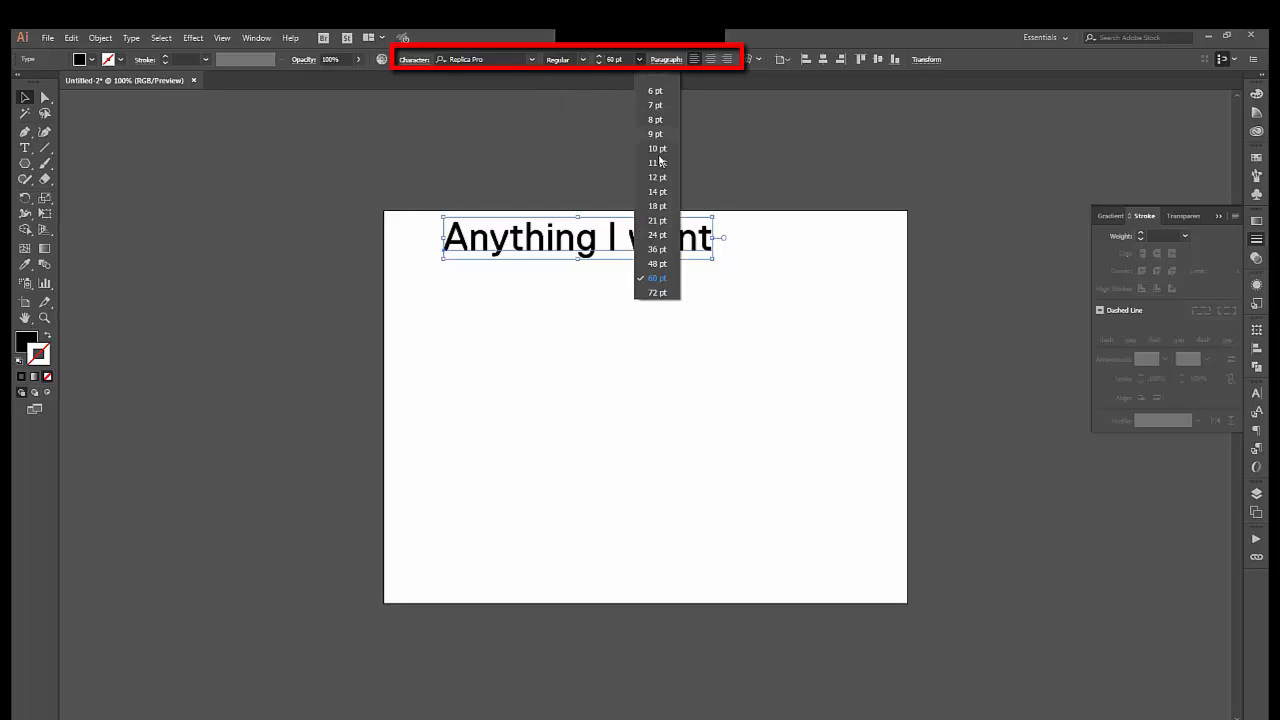
left_click(656, 264)
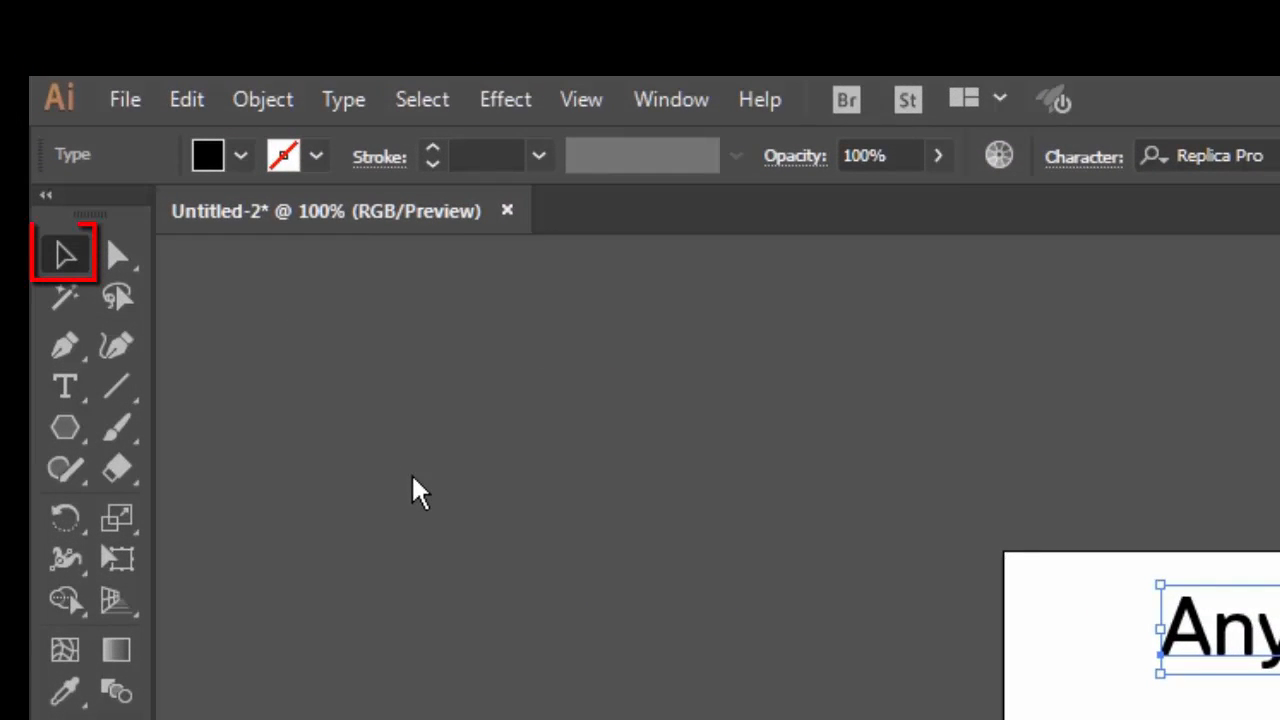
mouse_move(64, 256)
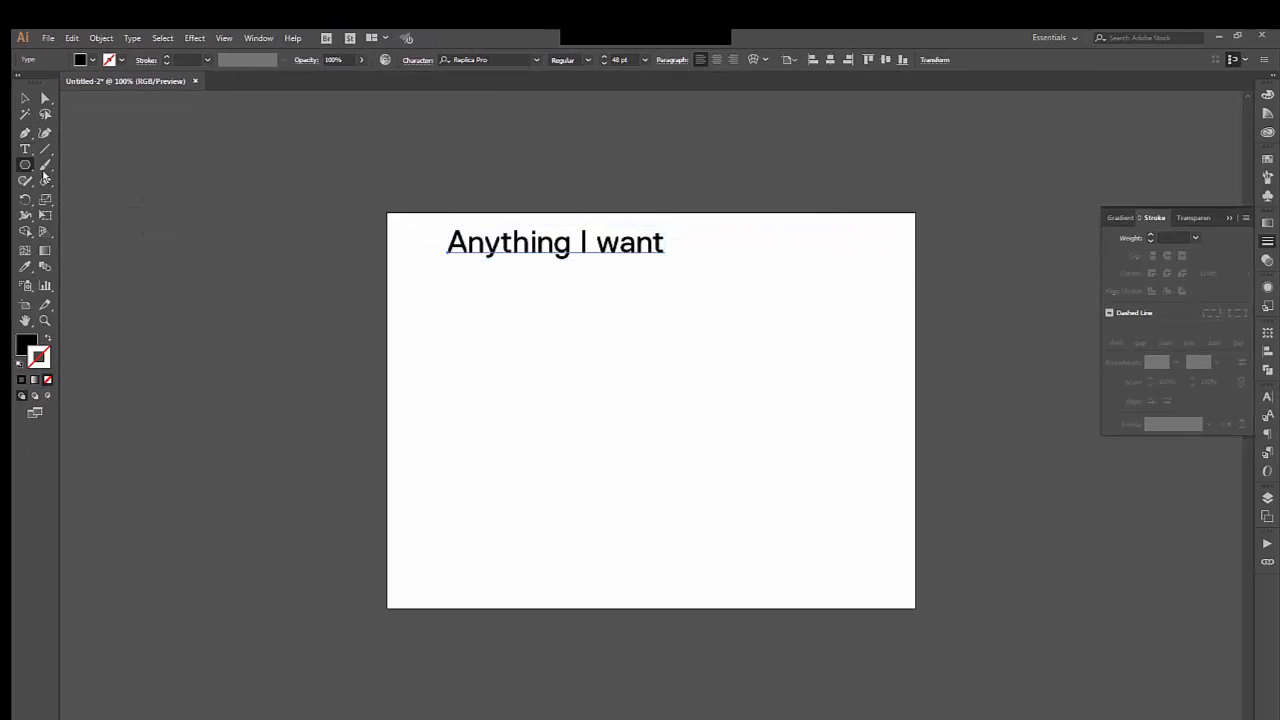
Step: Draw a black square at the upper right and move the heading to the left middle
left_click_drag(660, 384, 752, 472)
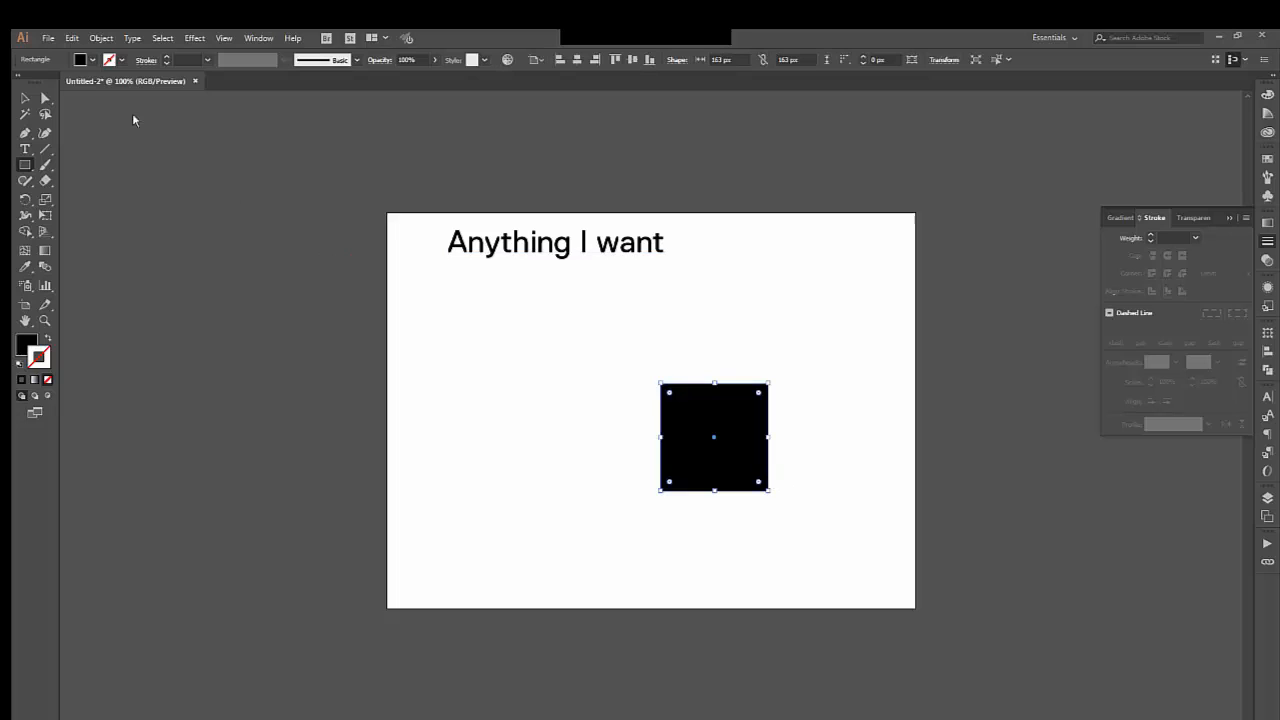
mouse_move(24, 98)
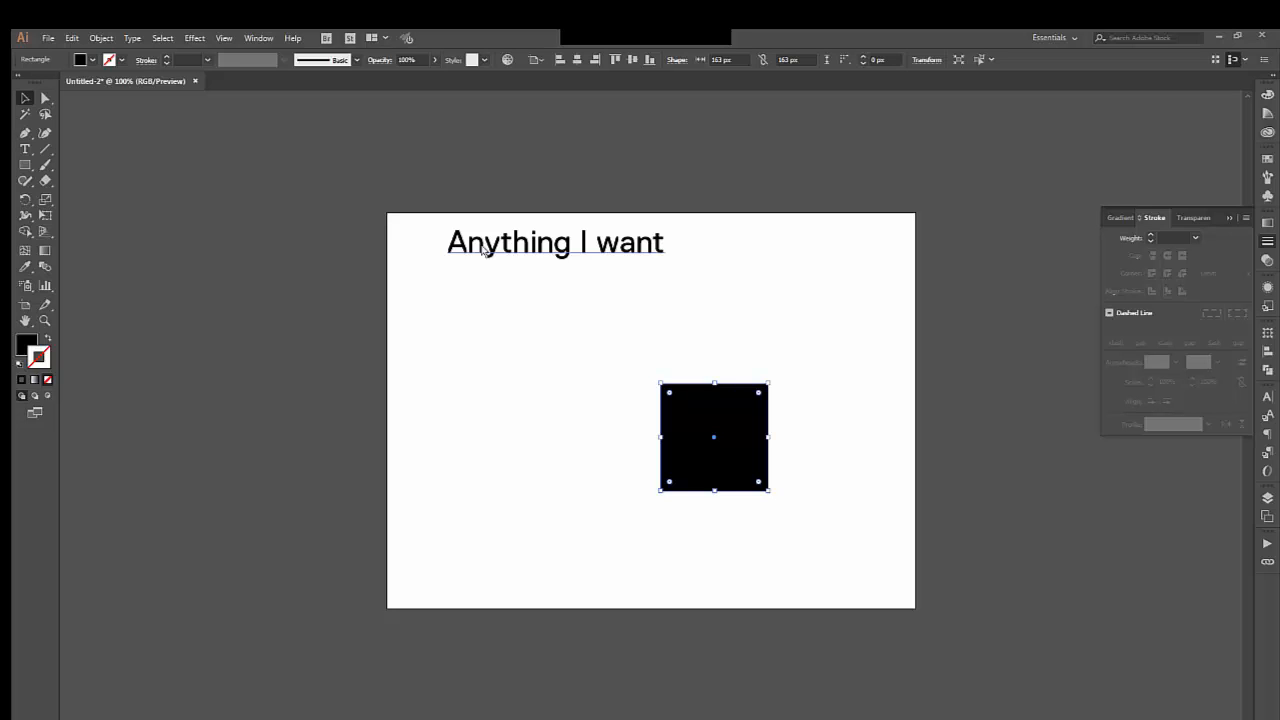
mouse_move(564, 252)
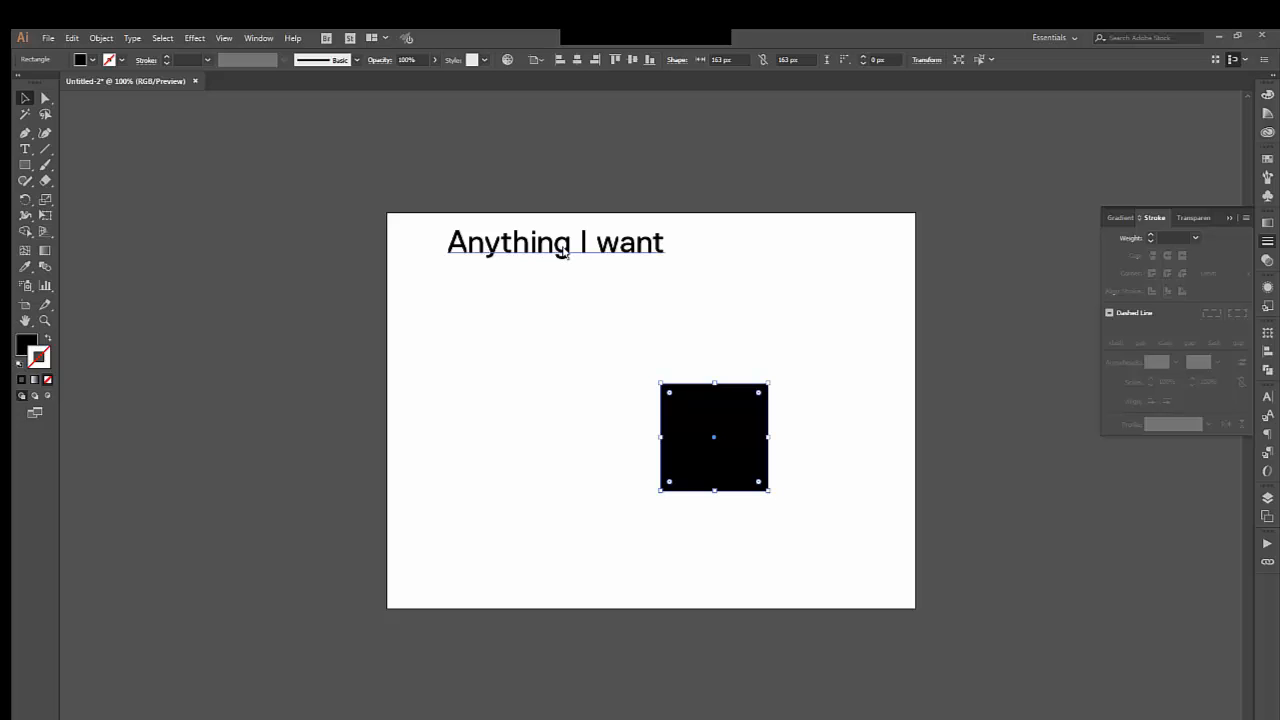
left_click_drag(556, 242, 544, 356)
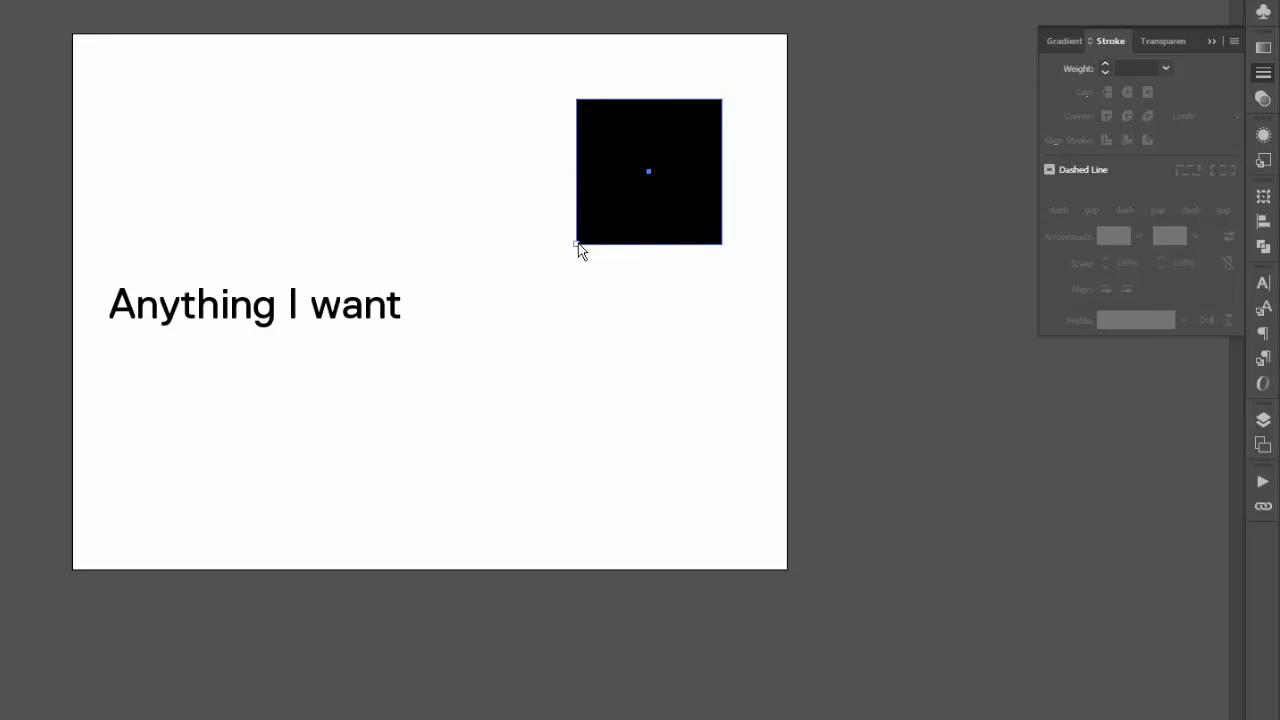
Step: Stretch the square into a tall rectangle on the right half and enlarge the heading
left_click_drag(576, 248, 456, 364)
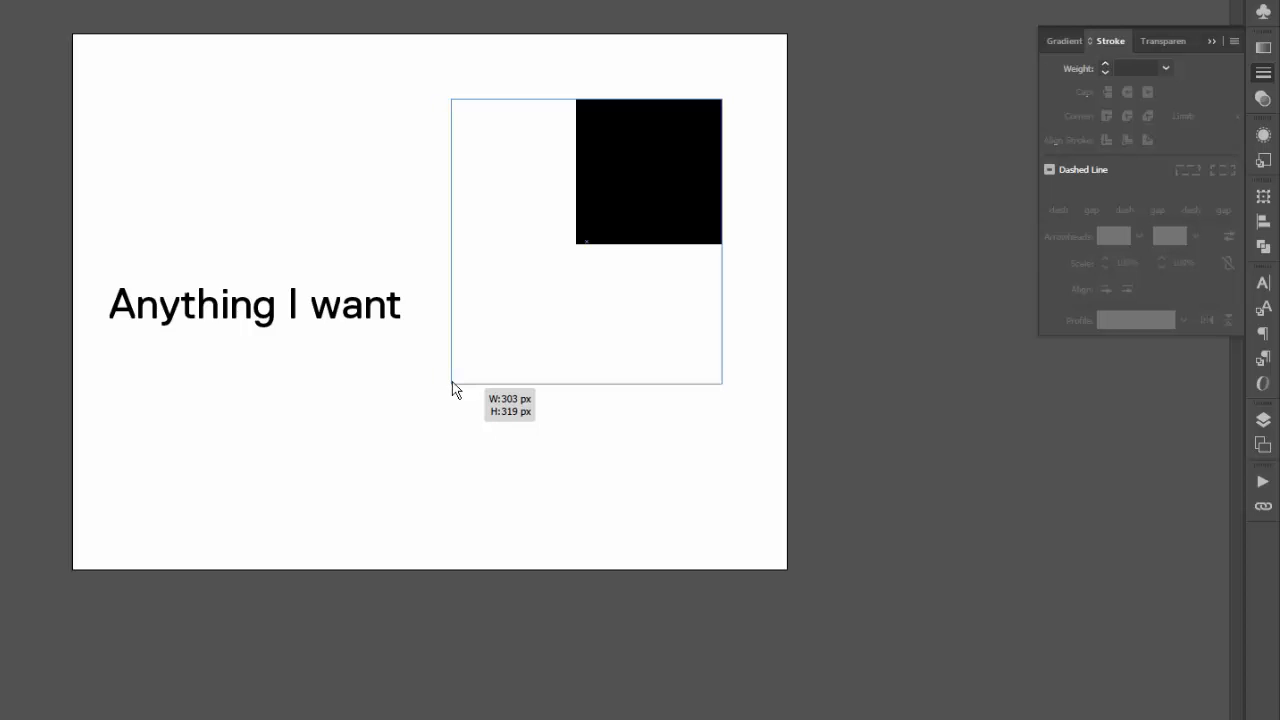
left_click_drag(452, 388, 470, 544)
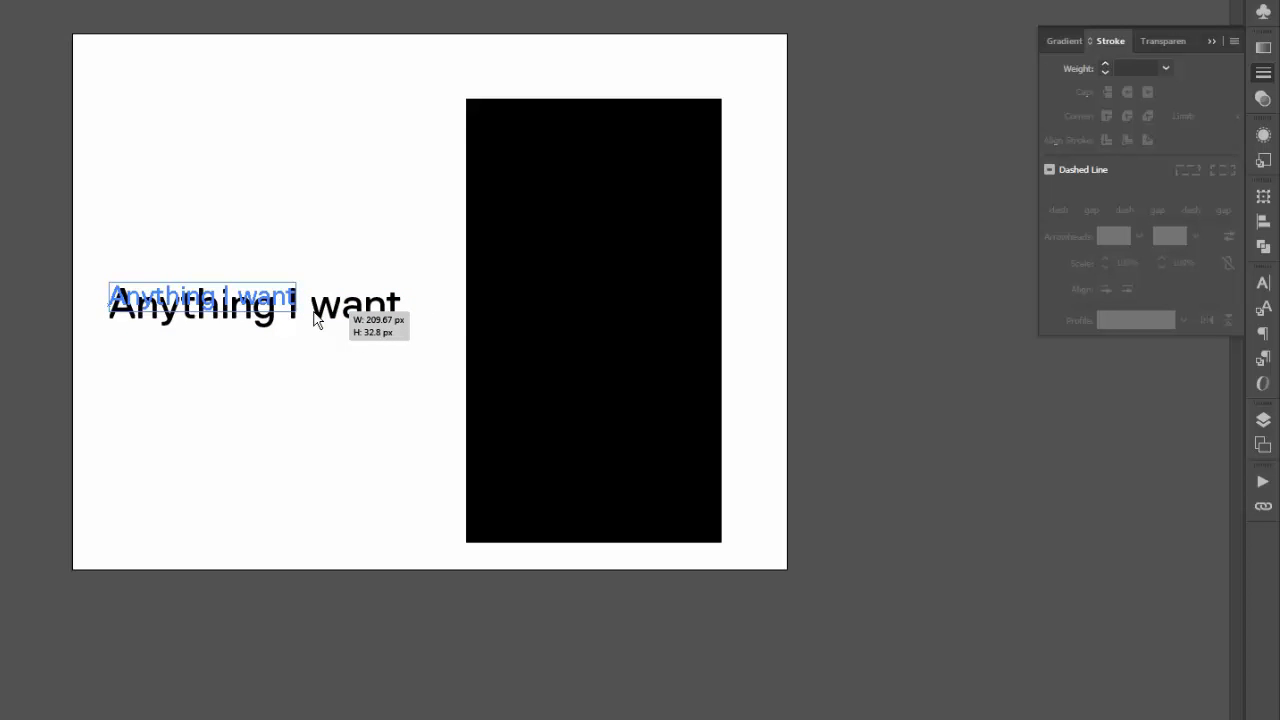
left_click_drag(316, 320, 320, 336)
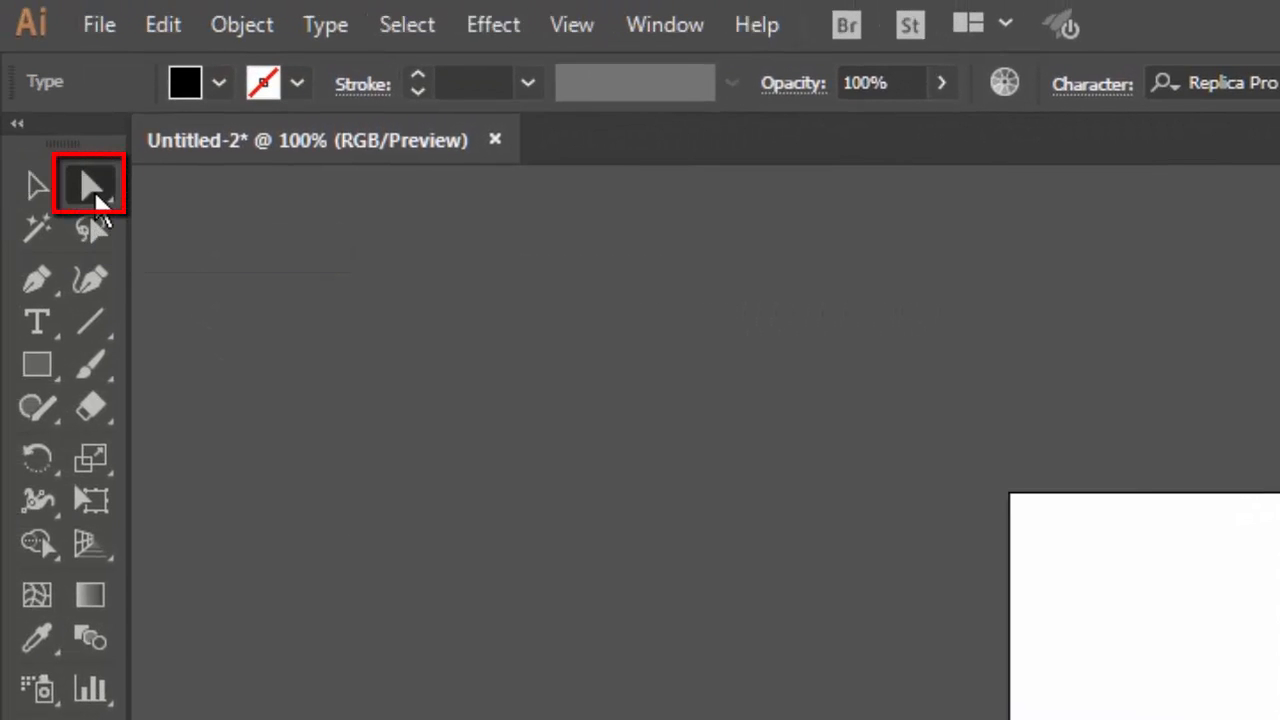
Step: Drag the rectangle's top-right anchor point outward to distort it into a slanted shape
left_click(90, 184)
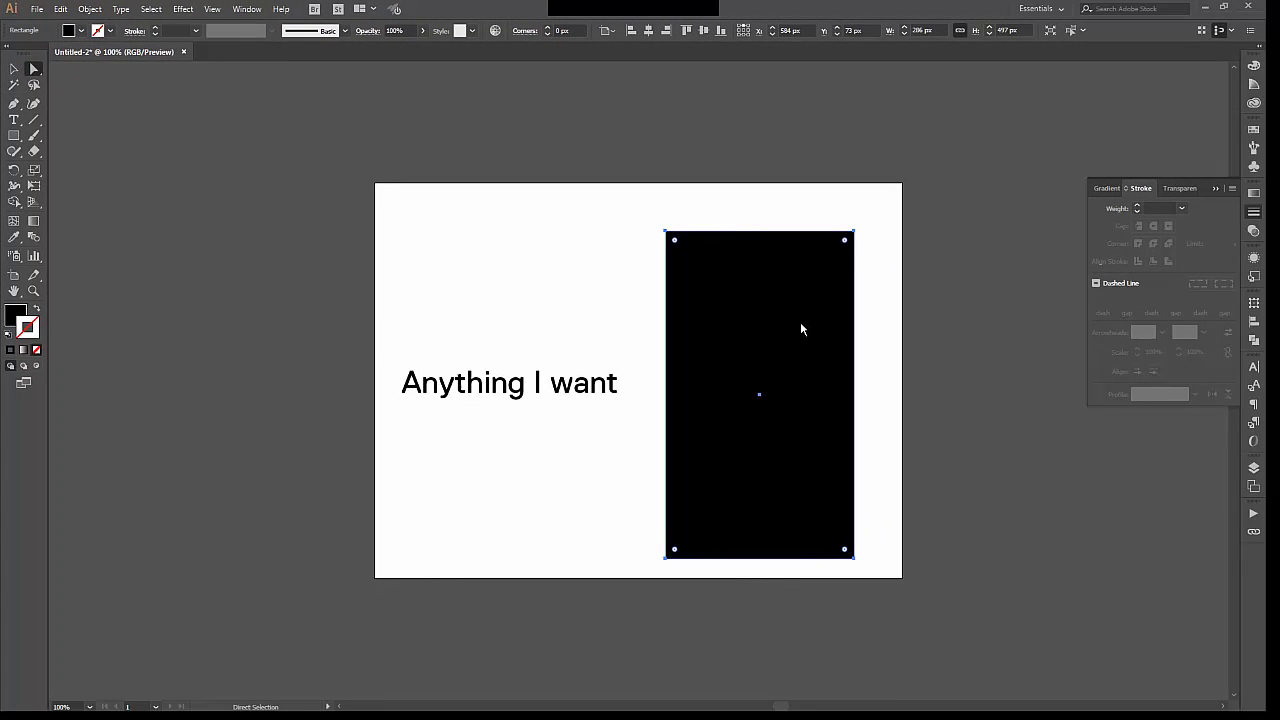
mouse_move(852, 240)
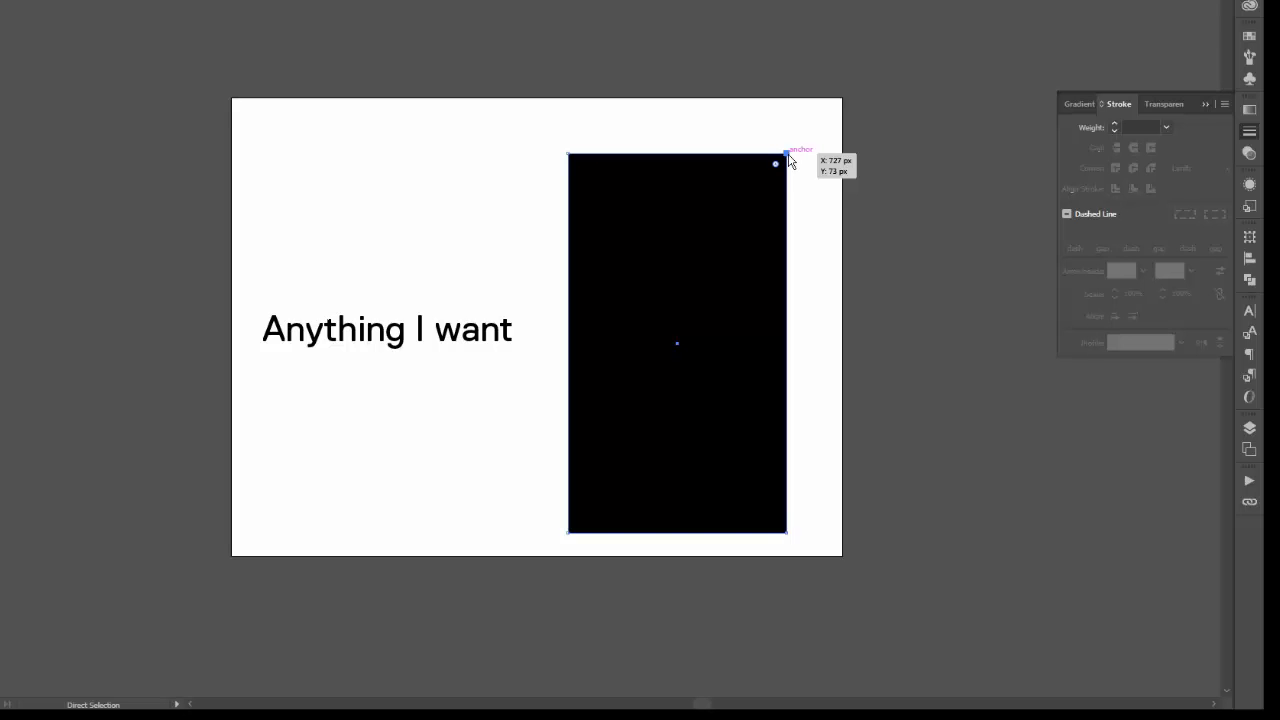
left_click_drag(776, 164, 844, 104)
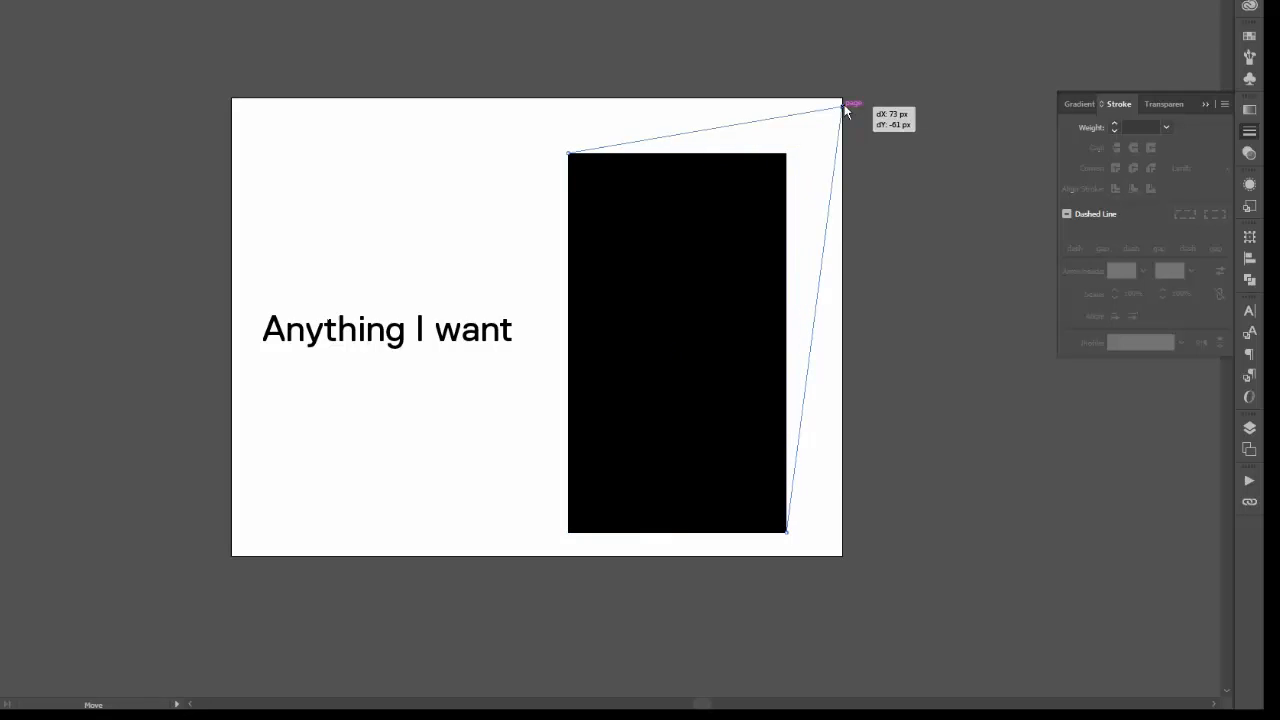
left_click_drag(844, 108, 970, 24)
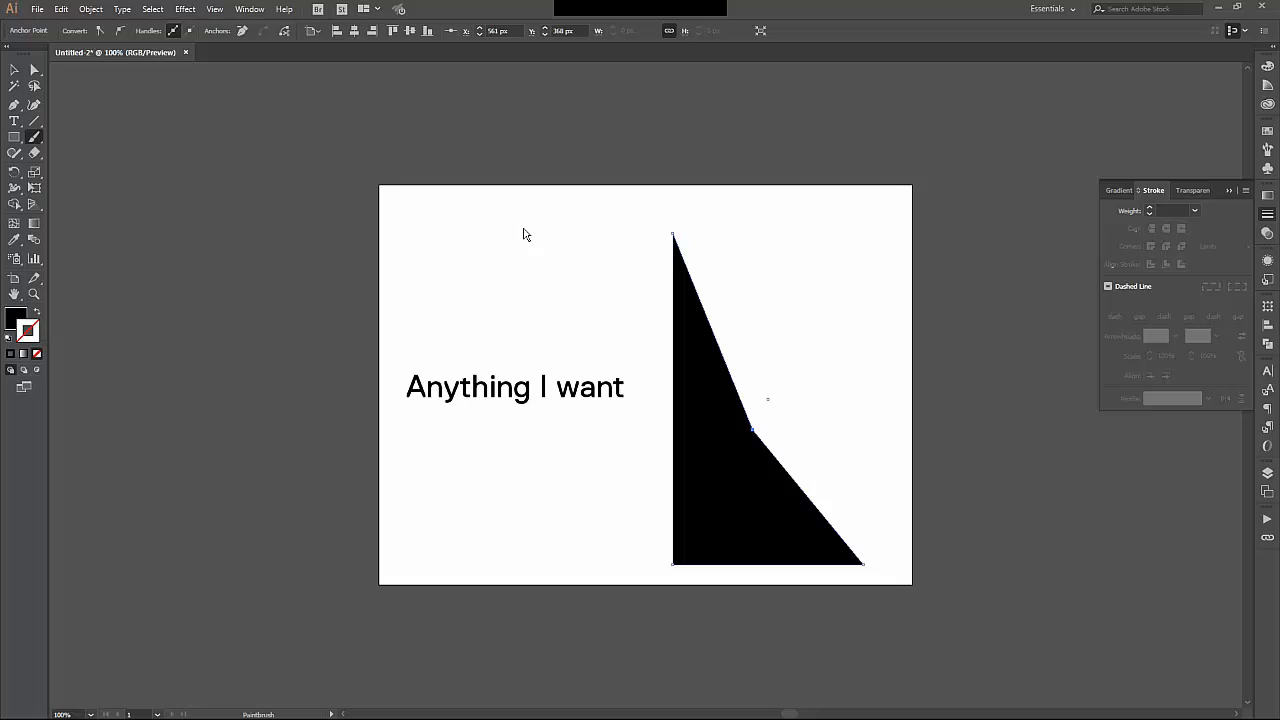
Step: Paint two freehand curved strokes above the heading
left_click_drag(412, 238, 536, 258)
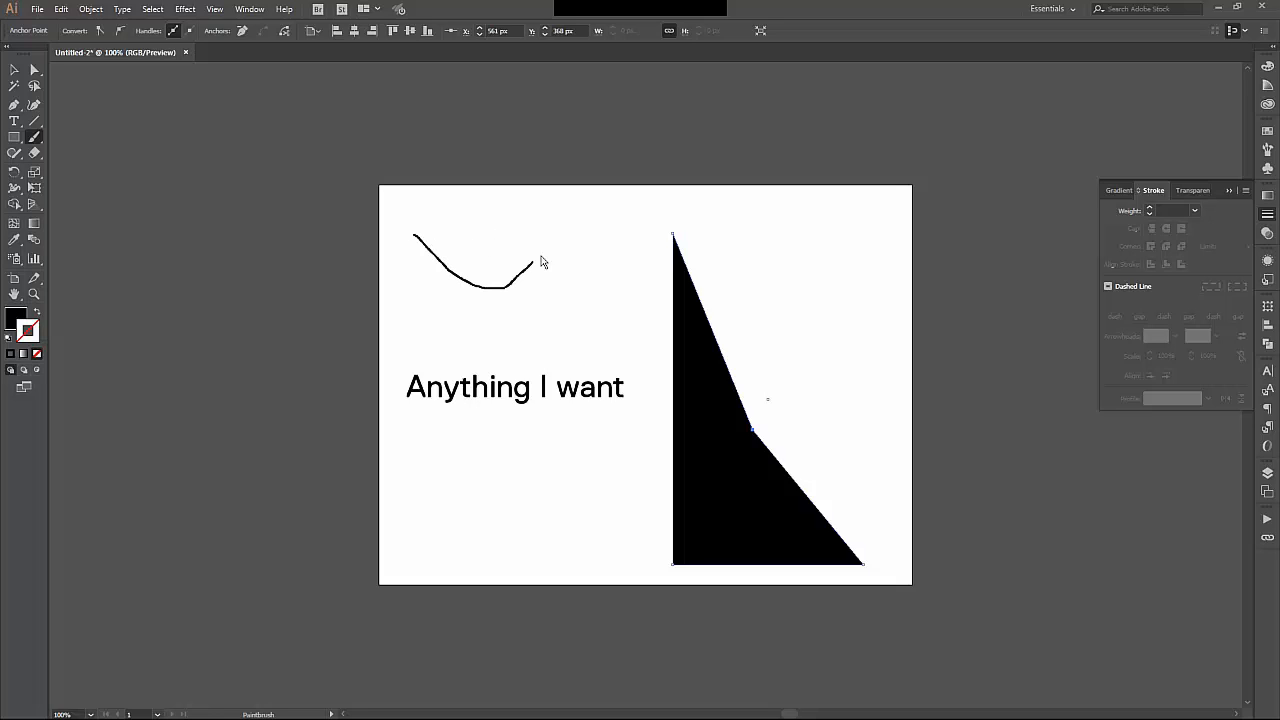
left_click_drag(540, 260, 830, 284)
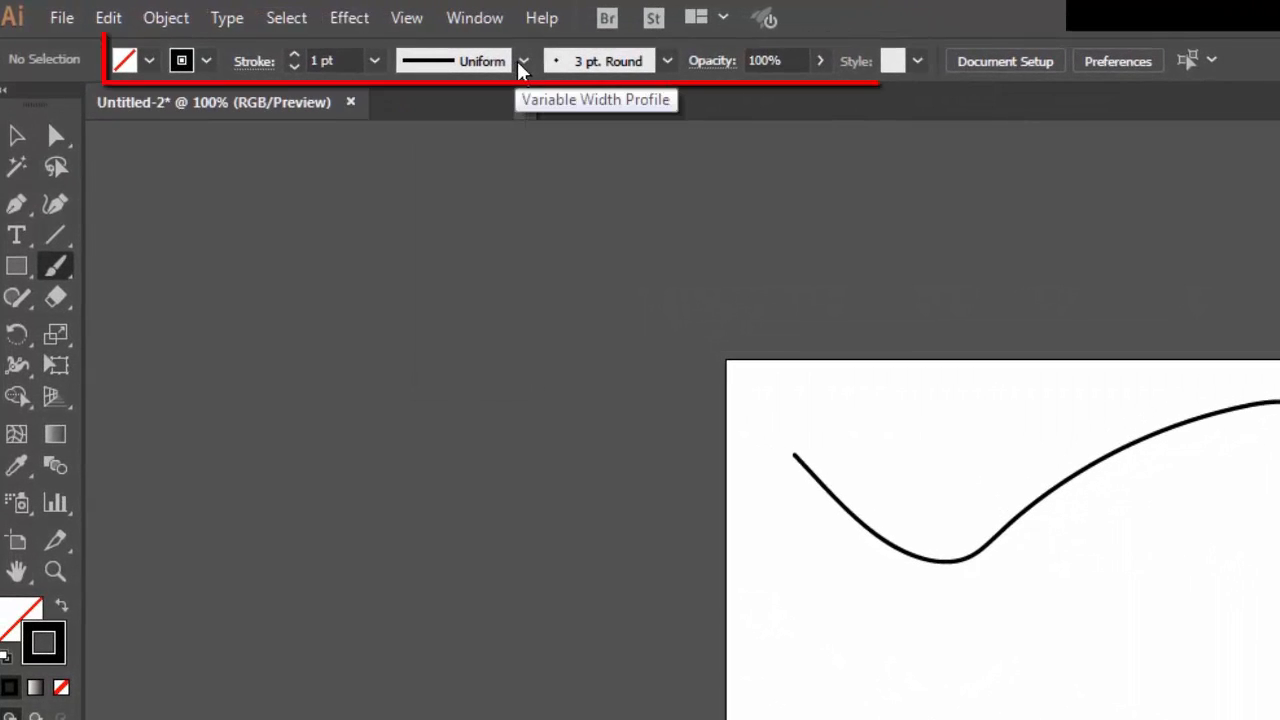
Step: Browse the brush definitions for a rough, textured brush style
left_click(668, 60)
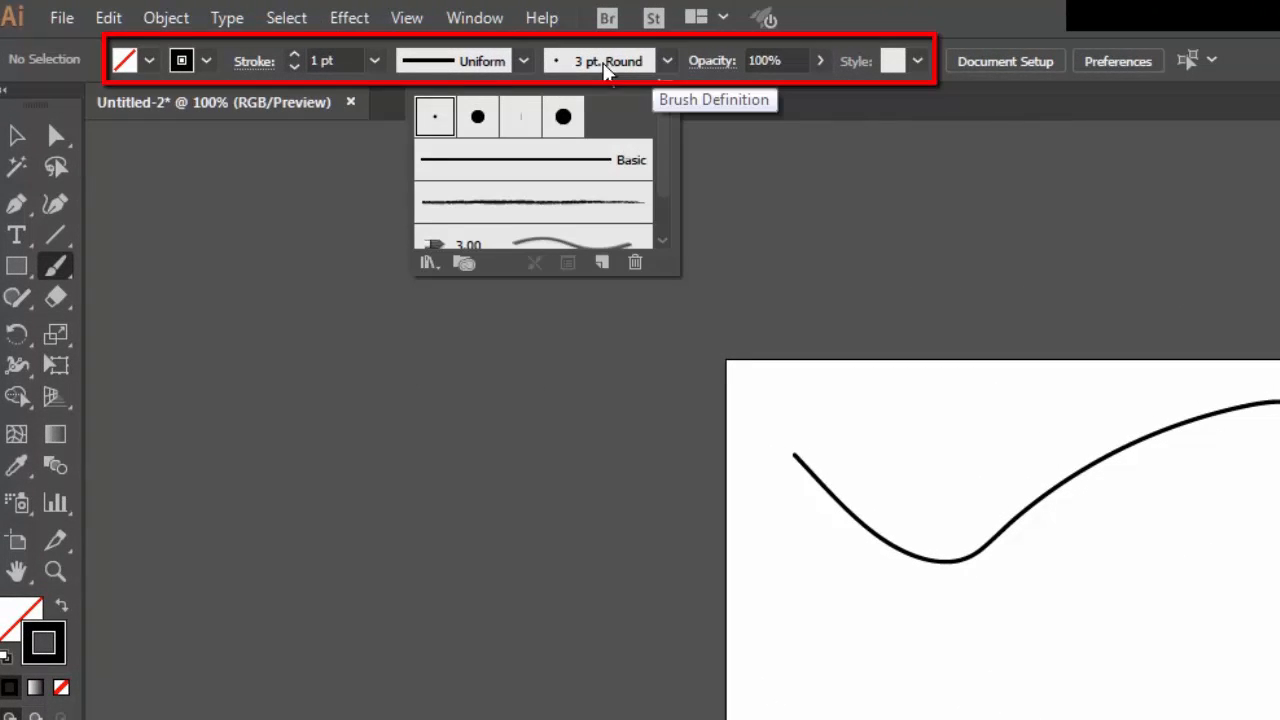
mouse_move(434, 116)
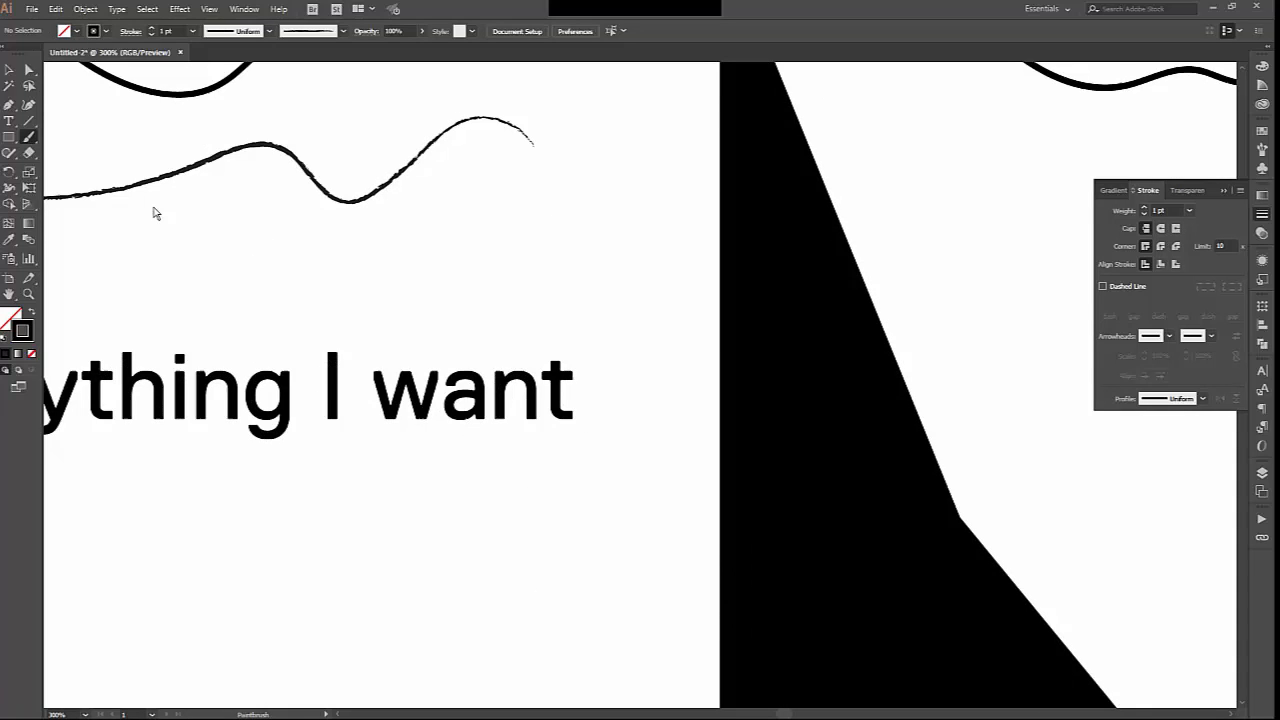
mouse_move(418, 168)
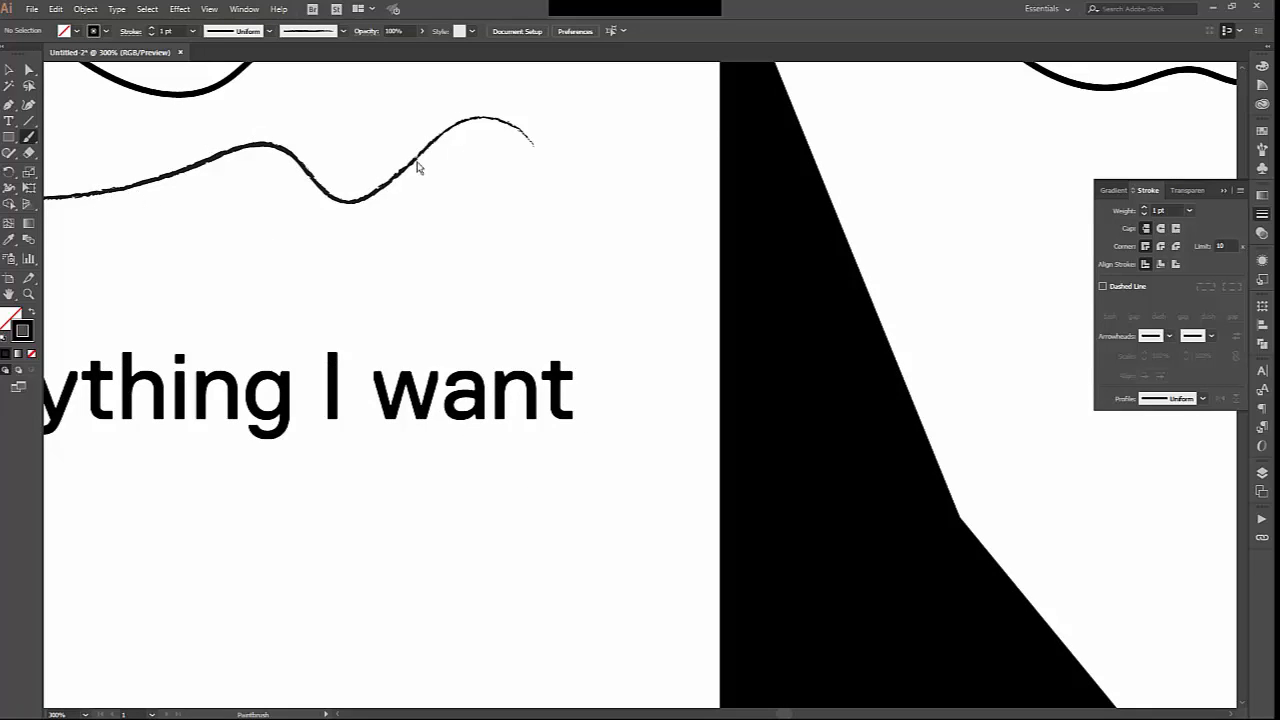
mouse_move(552, 136)
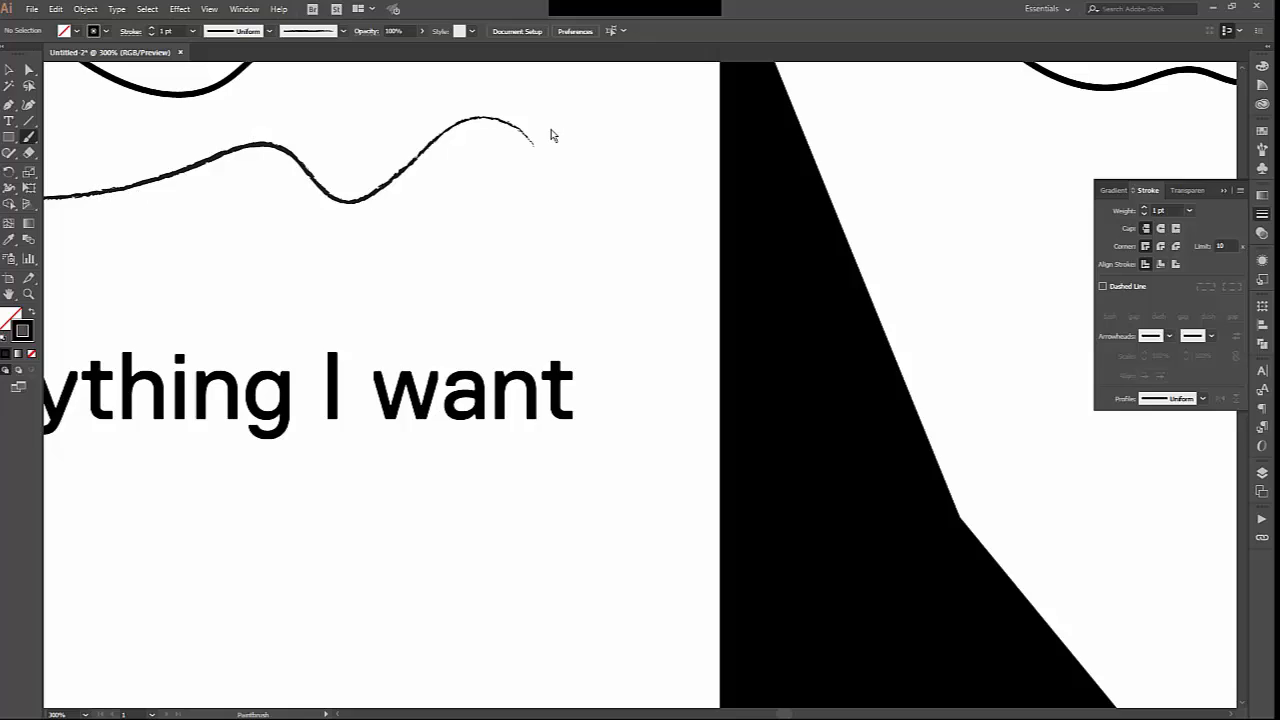